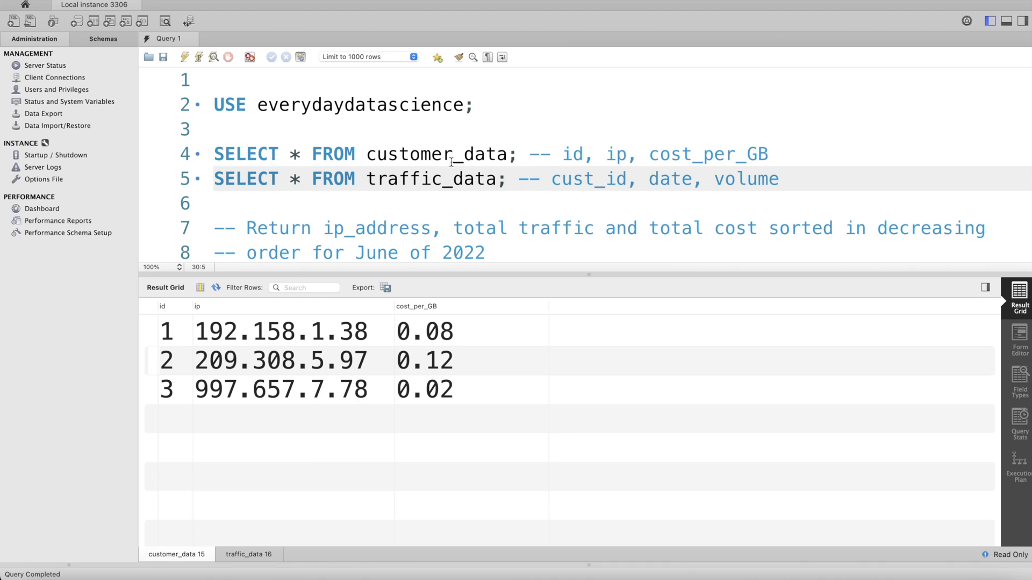
{"action": "mouse_move", "coordinate": [545, 158]}
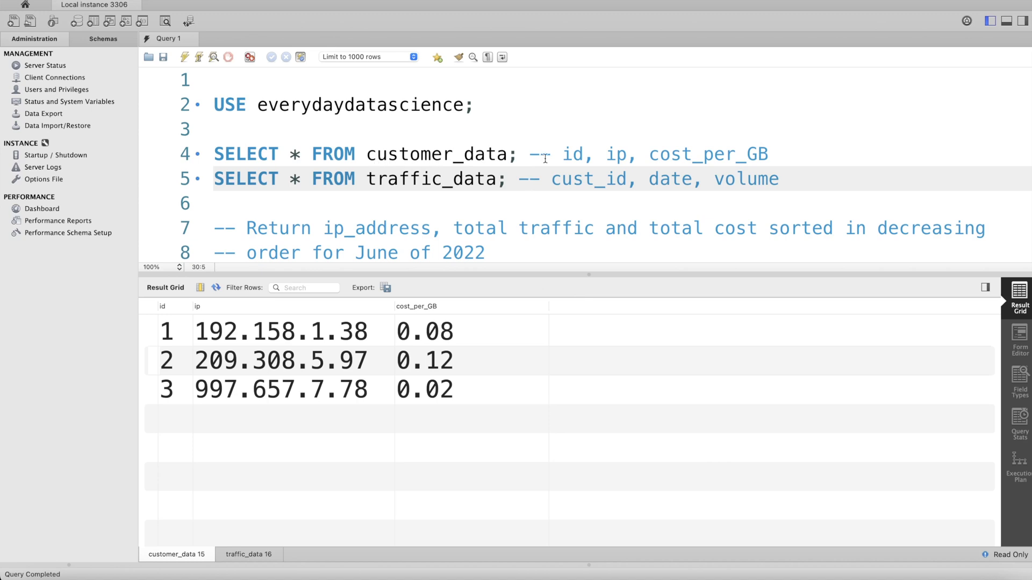
{"action": "mouse_move", "coordinate": [472, 188]}
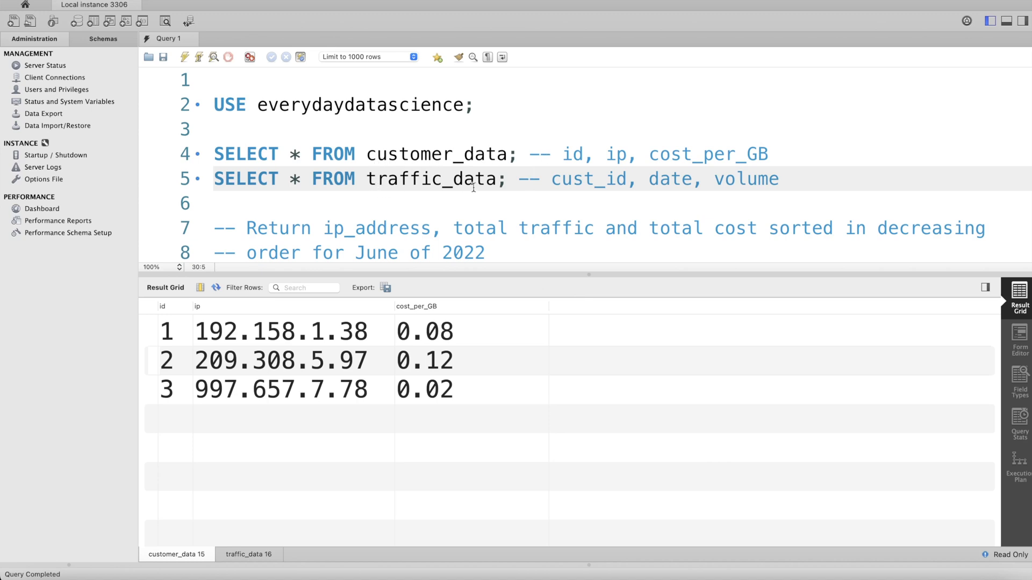
{"action": "mouse_move", "coordinate": [607, 155]}
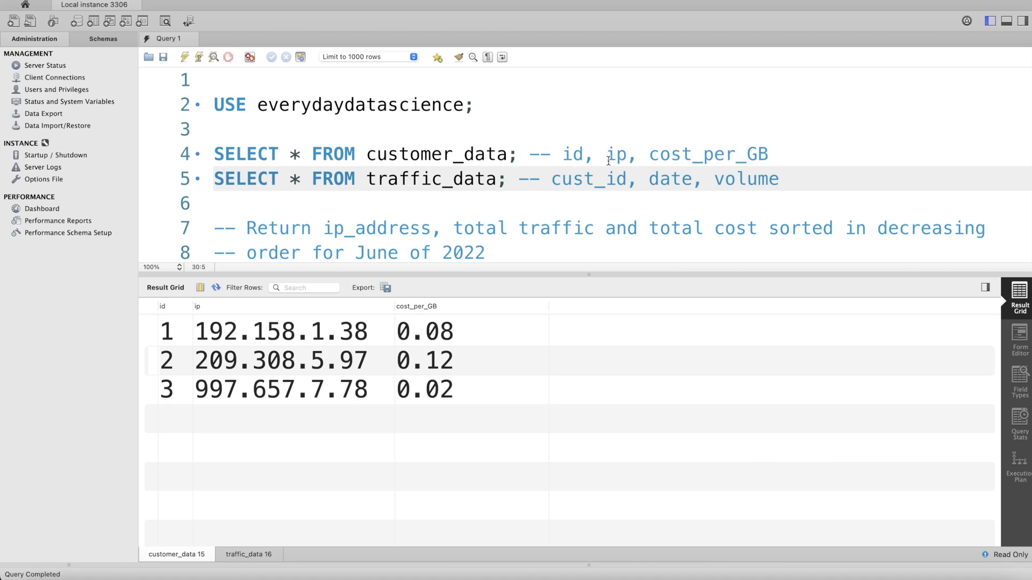
{"action": "mouse_move", "coordinate": [515, 408]}
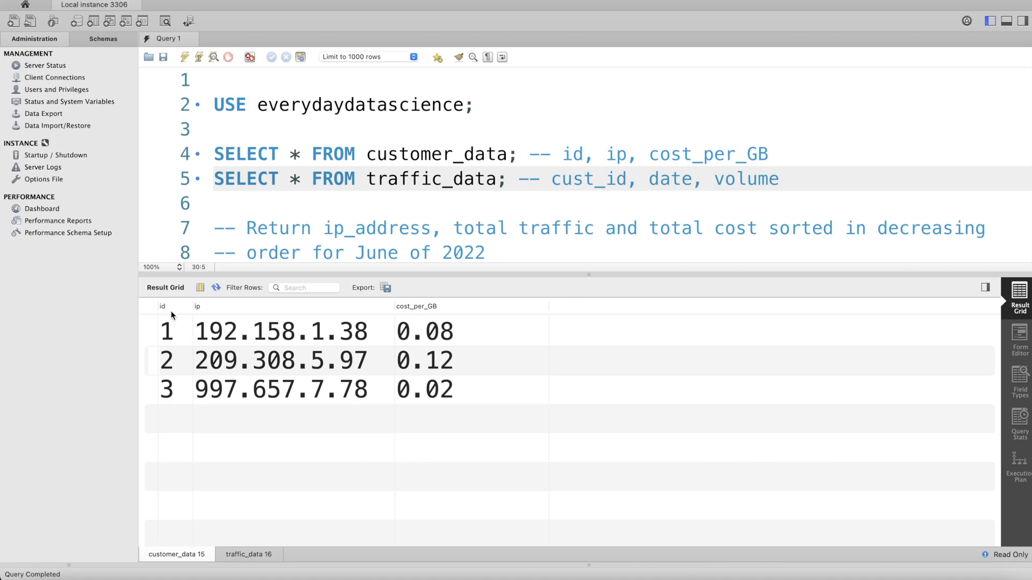
{"action": "mouse_move", "coordinate": [425, 309]}
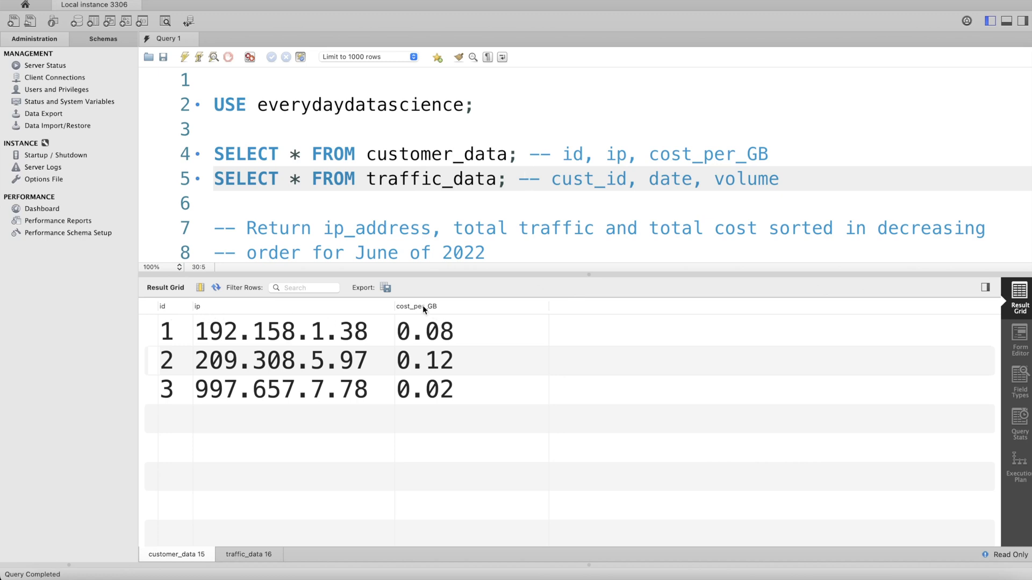
- Review the traffic_data and customer_data result rows, then start the query with FROM traffic_data t
{"action": "left_click", "coordinate": [247, 553]}
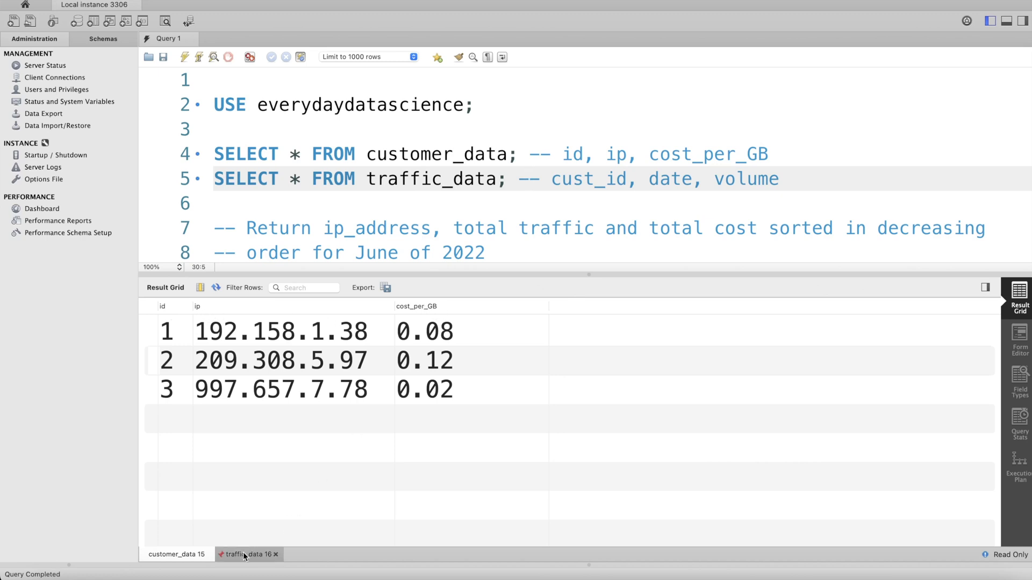
{"action": "left_click", "coordinate": [246, 554]}
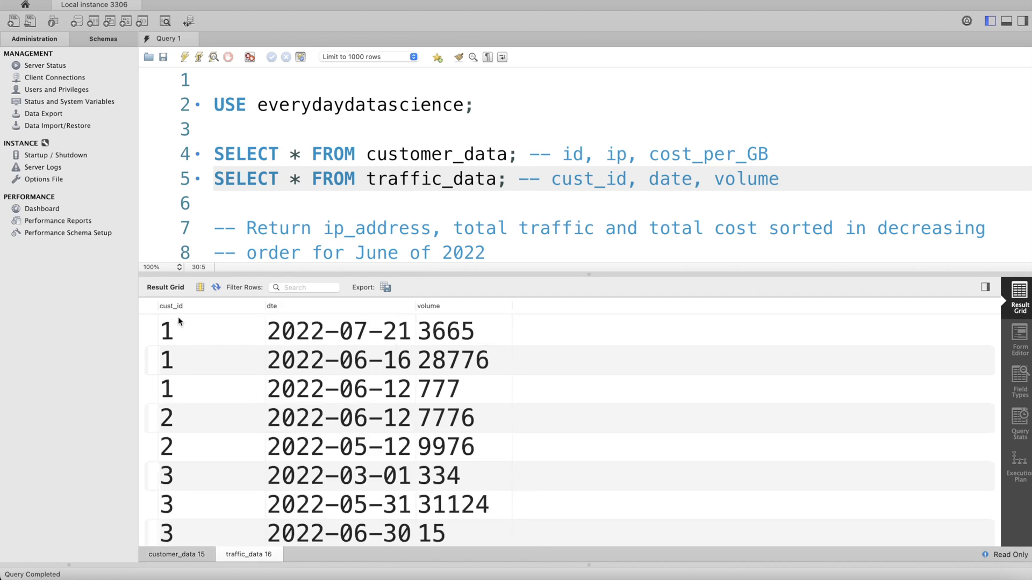
{"action": "mouse_move", "coordinate": [424, 328]}
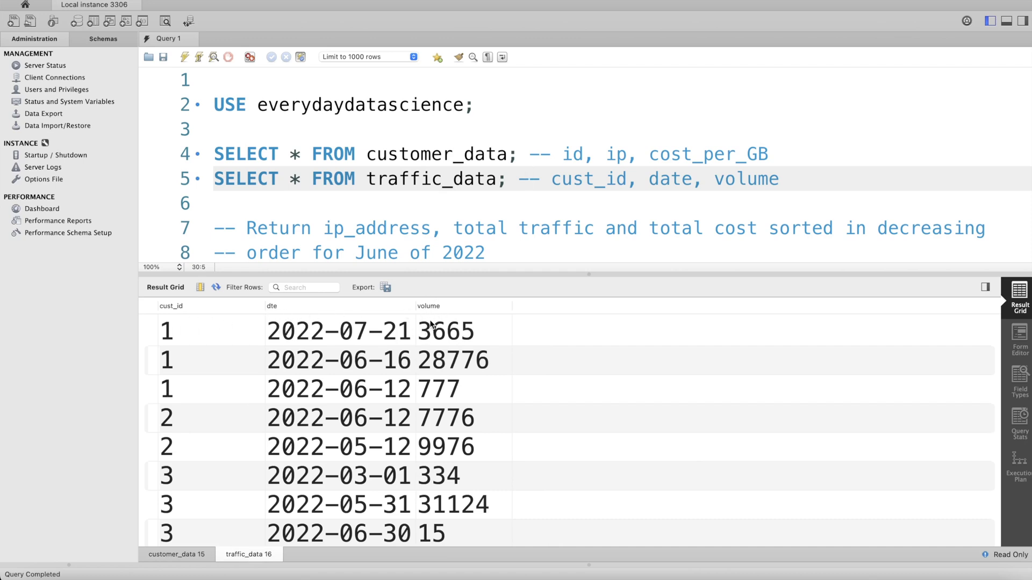
{"action": "mouse_move", "coordinate": [245, 252]}
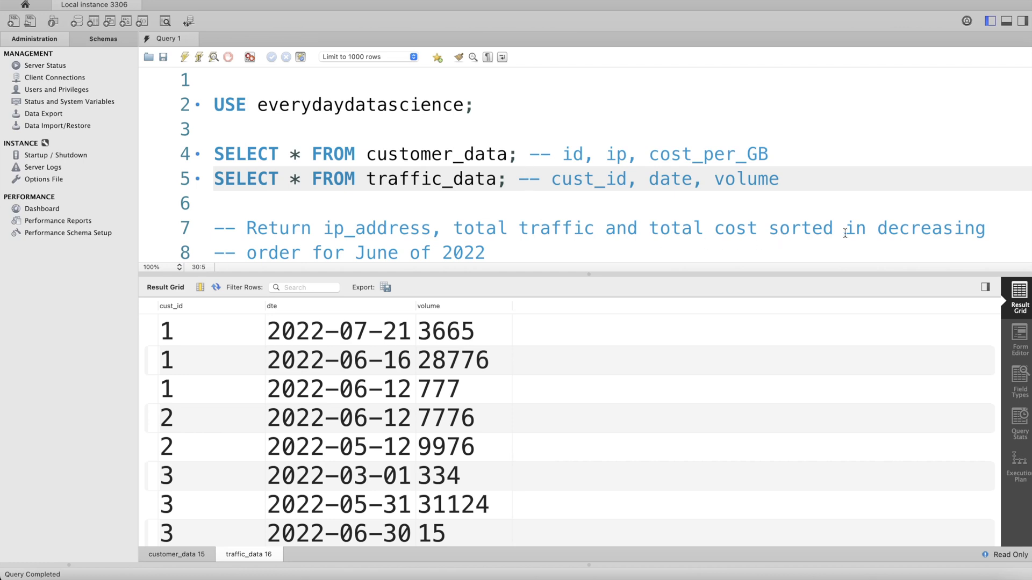
{"action": "scroll", "scroll_direction": "down", "scroll_amount": 3}
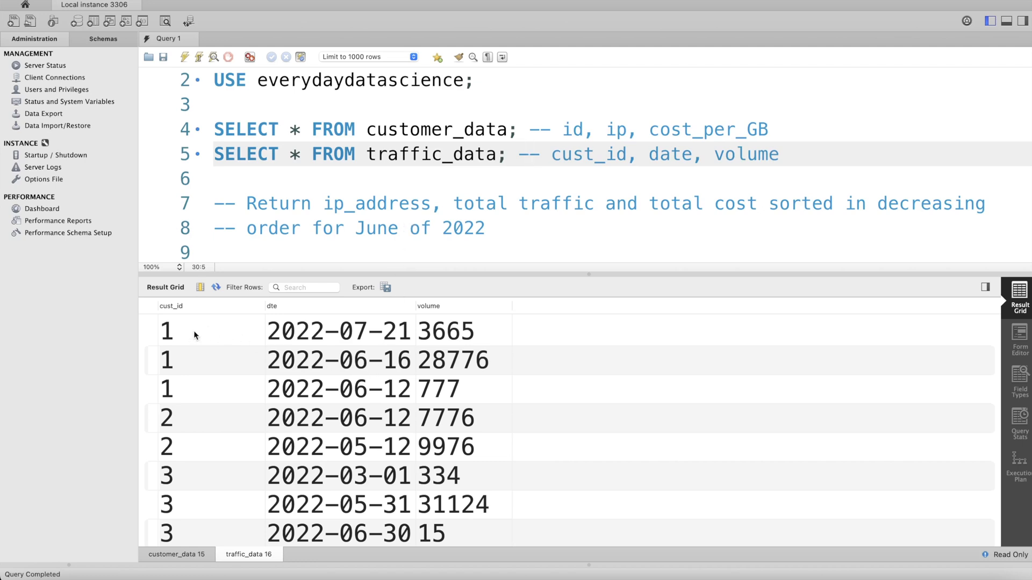
{"action": "mouse_move", "coordinate": [222, 530]}
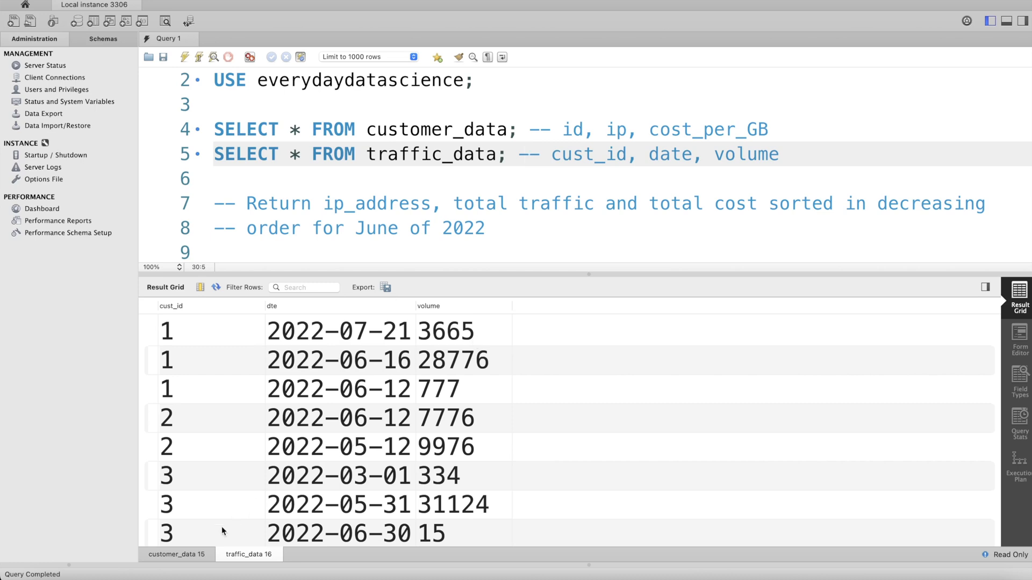
{"action": "left_click", "coordinate": [175, 554]}
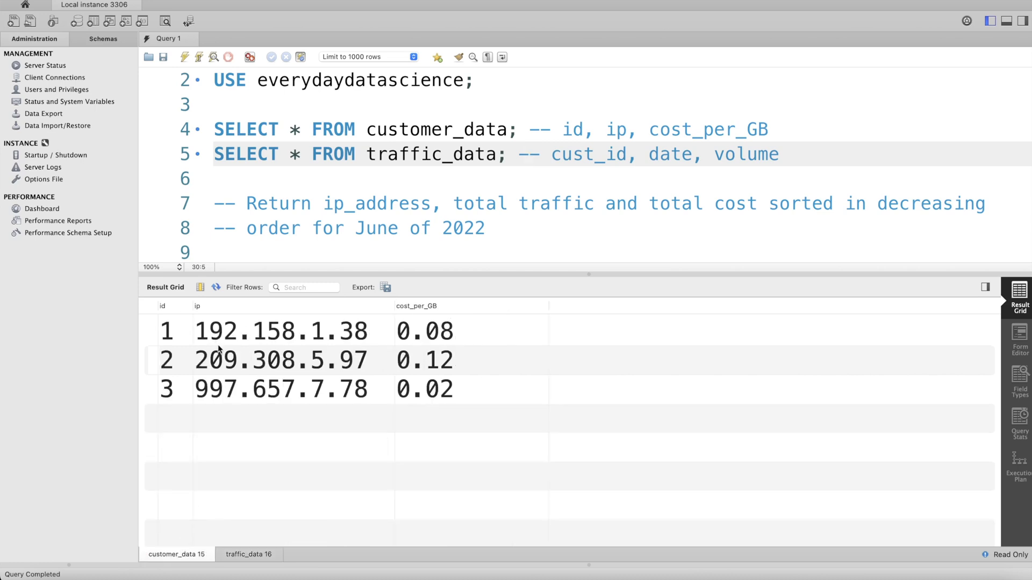
{"action": "mouse_move", "coordinate": [438, 330]}
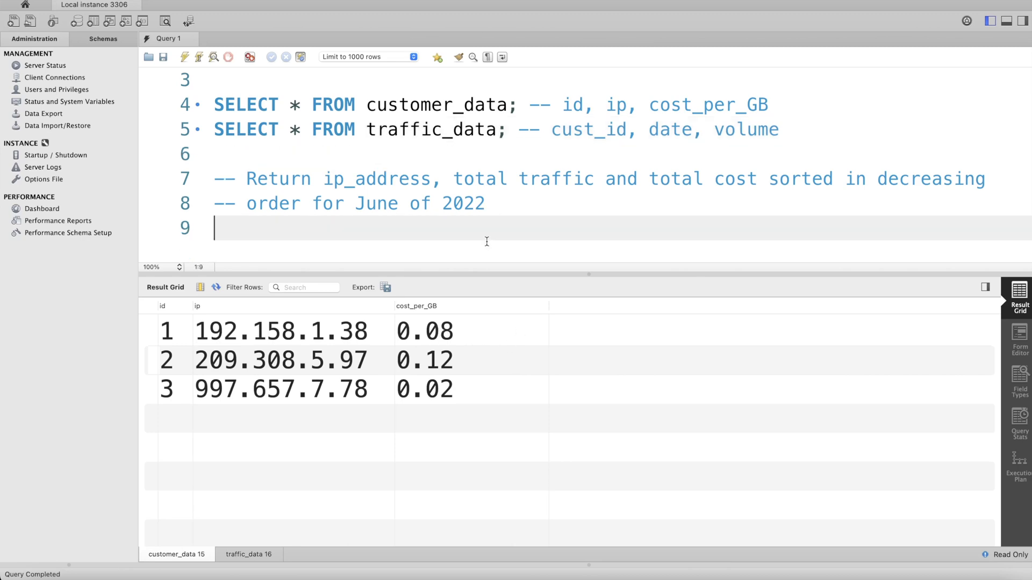
{"action": "type", "text": "FR"}
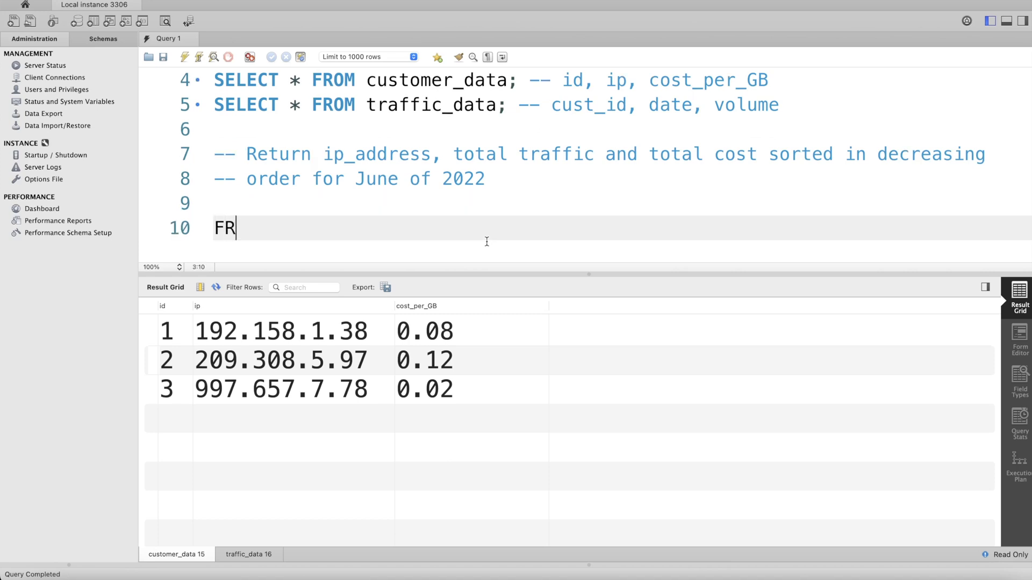
{"action": "type", "text": "OM t"}
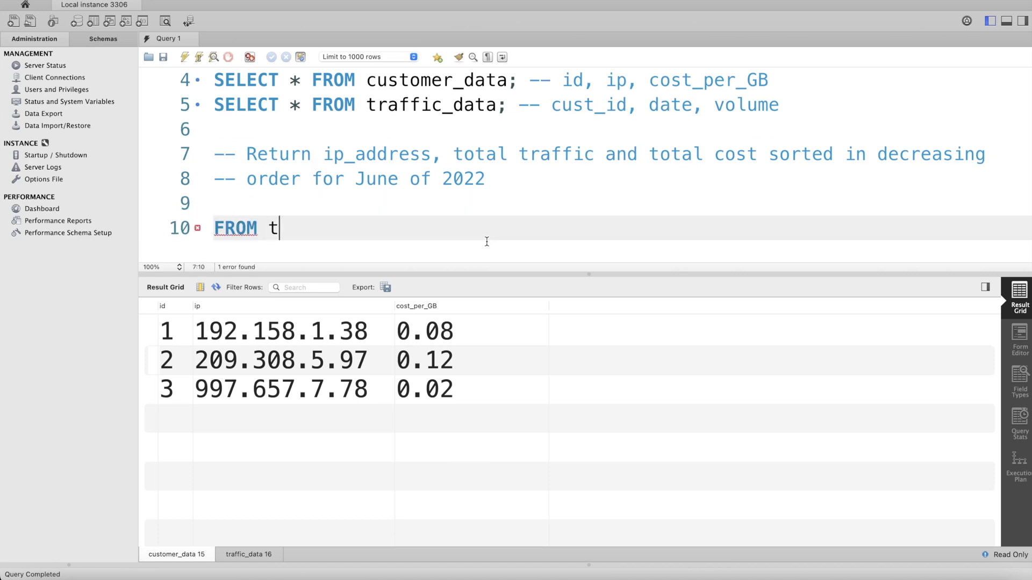
{"action": "type", "text": "raffic"}
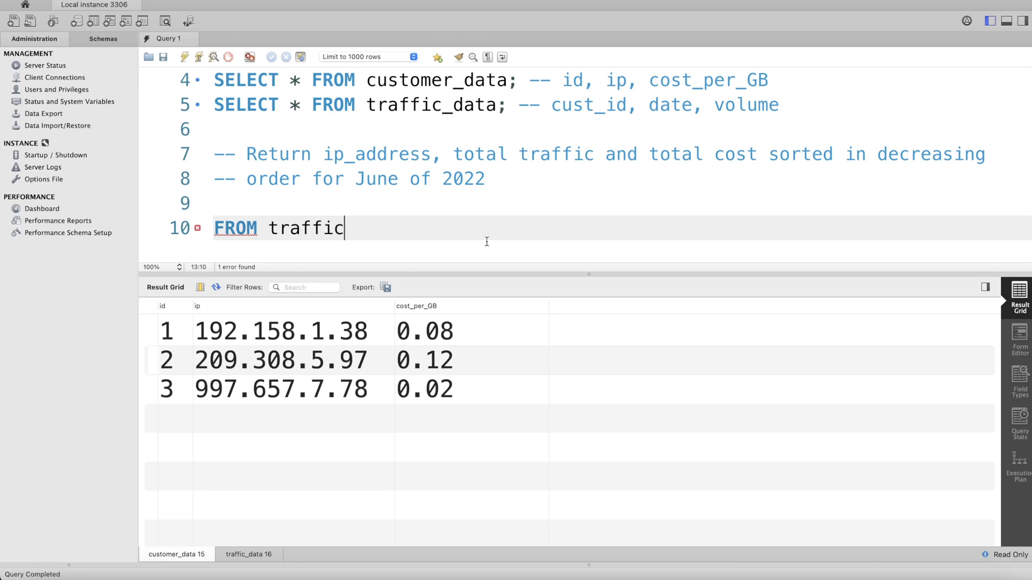
{"action": "type", "text": "_data"}
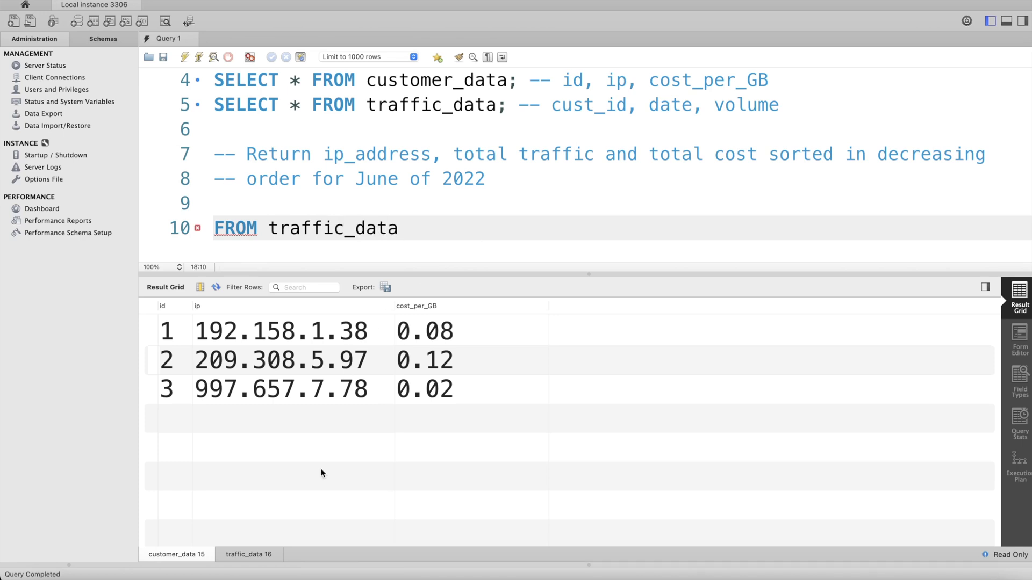
{"action": "left_click", "coordinate": [249, 554]}
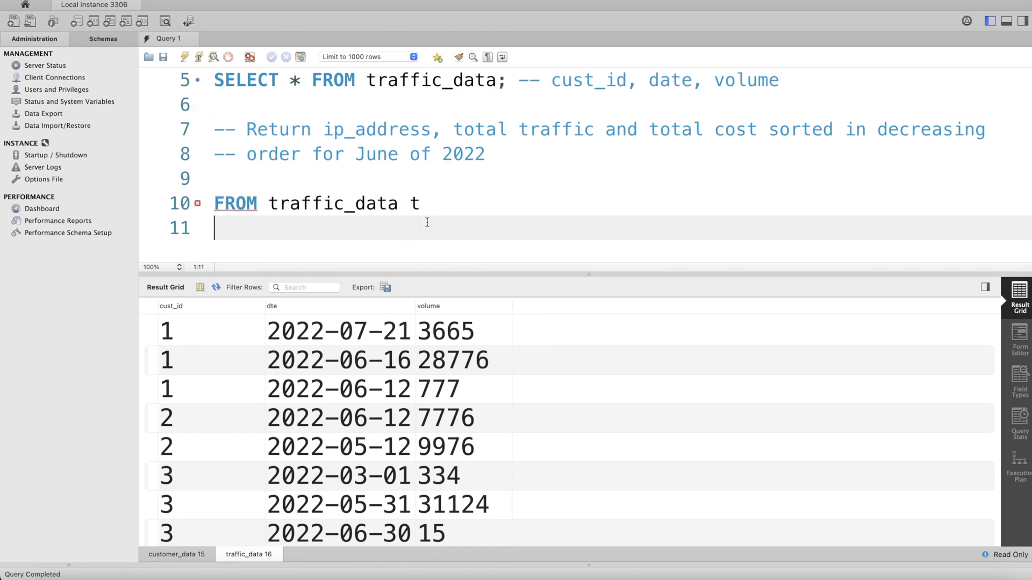
- Add LEFT JOIN customer_data c ON t.cust_id = c.id, checking the tables' columns along the way
{"action": "type", "text": "LEFT JOI"}
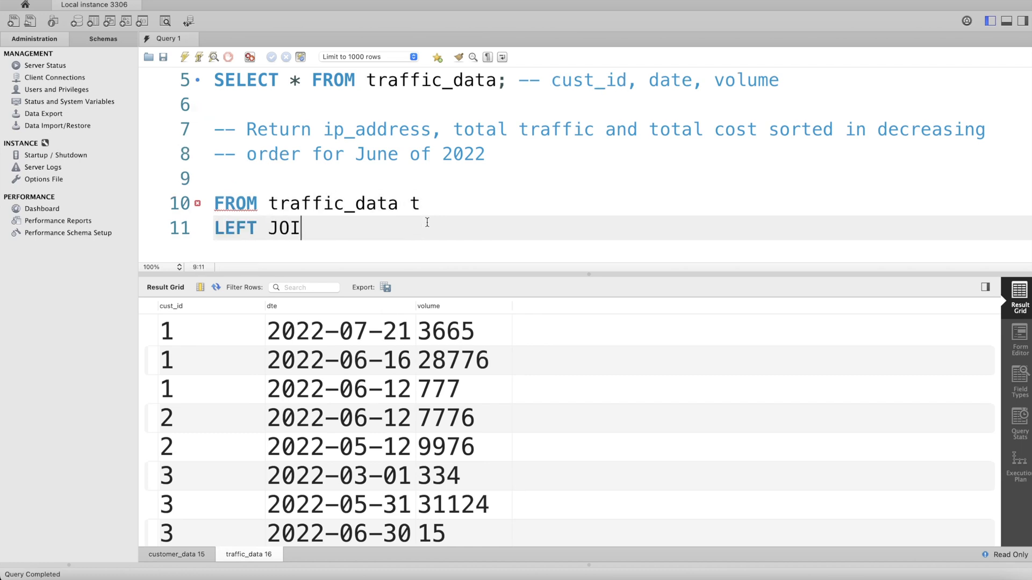
{"action": "type", "text": "N cu"}
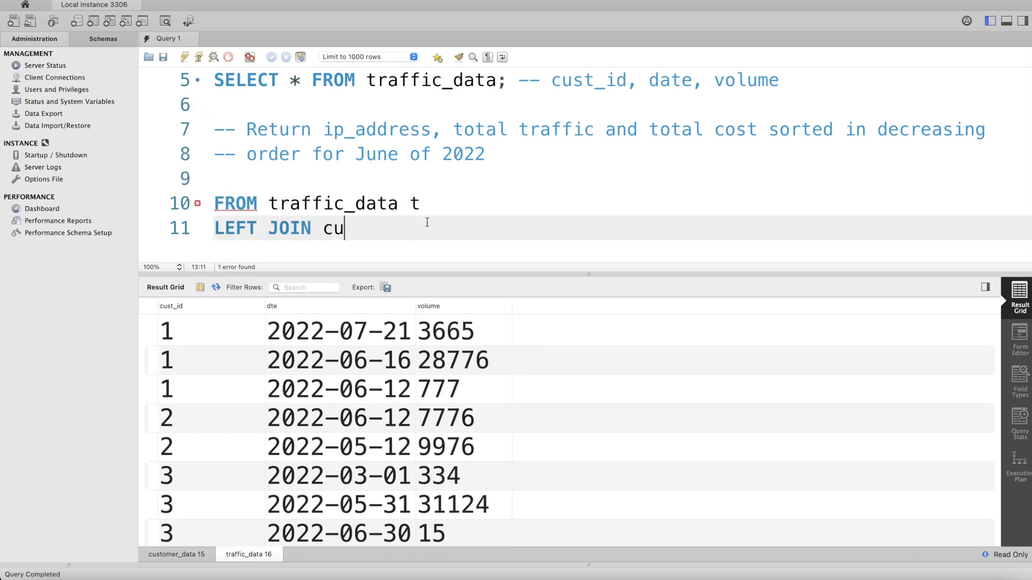
{"action": "type", "text": "stomer_"}
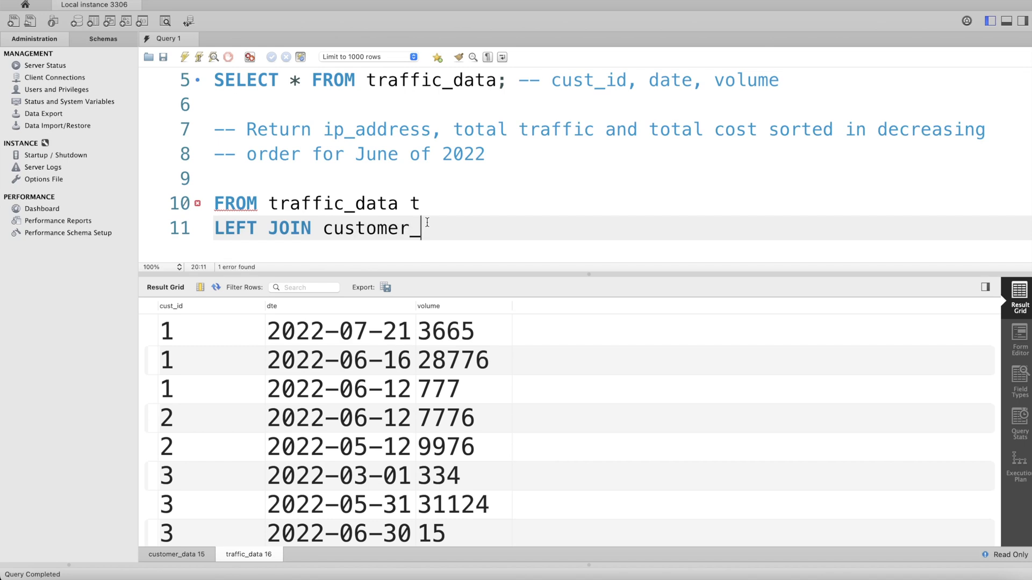
{"action": "type", "text": "data"}
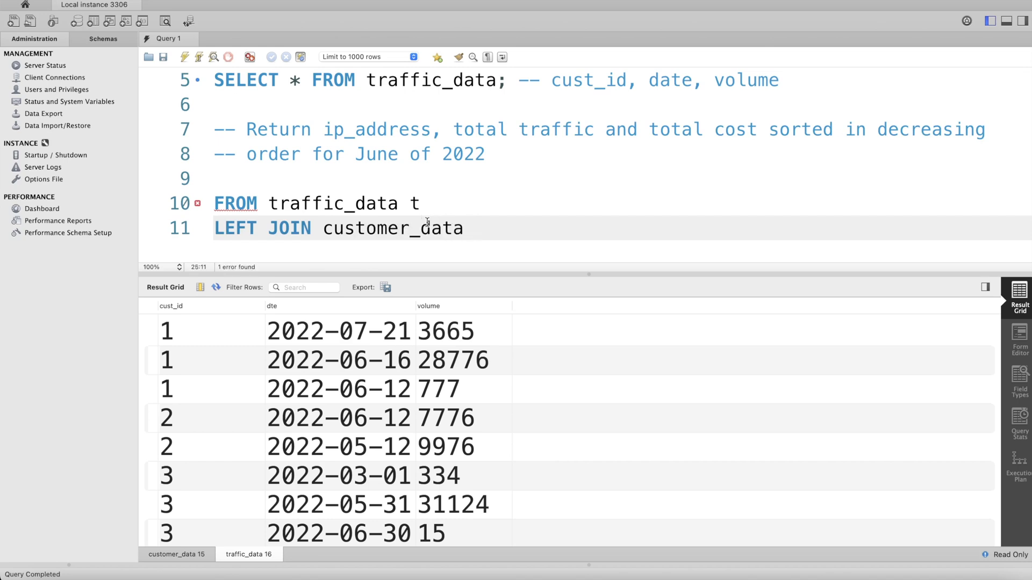
{"action": "type", "text": "c"}
{"action": "type", "text": "ON"}
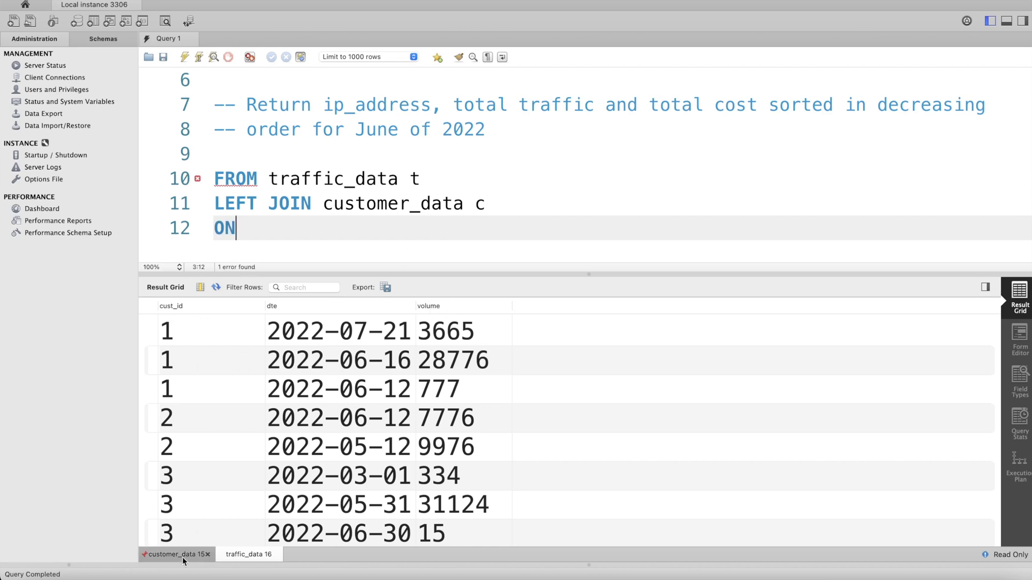
{"action": "left_click", "coordinate": [172, 554]}
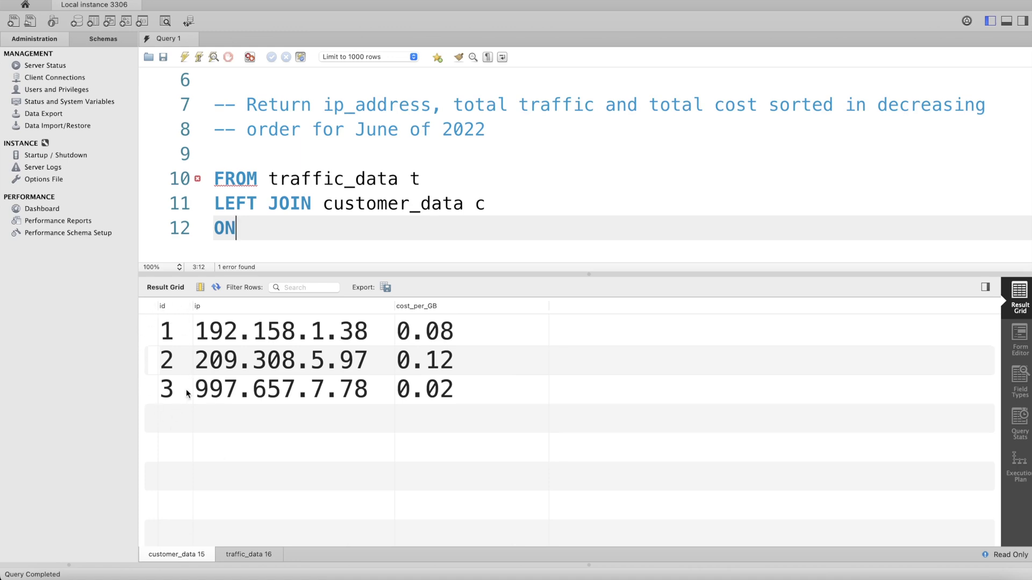
{"action": "mouse_move", "coordinate": [185, 343]}
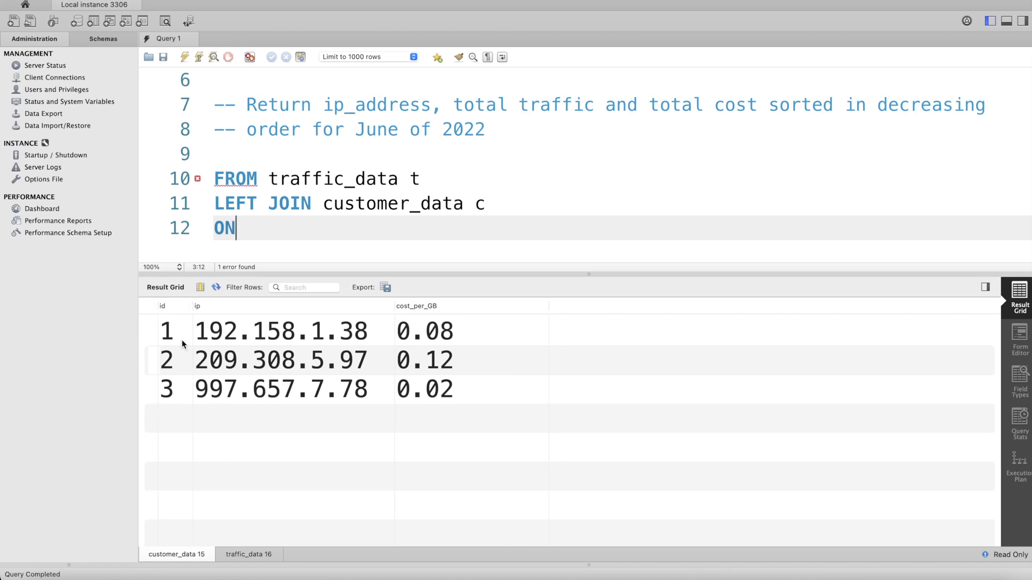
{"action": "type", "text": "t"}
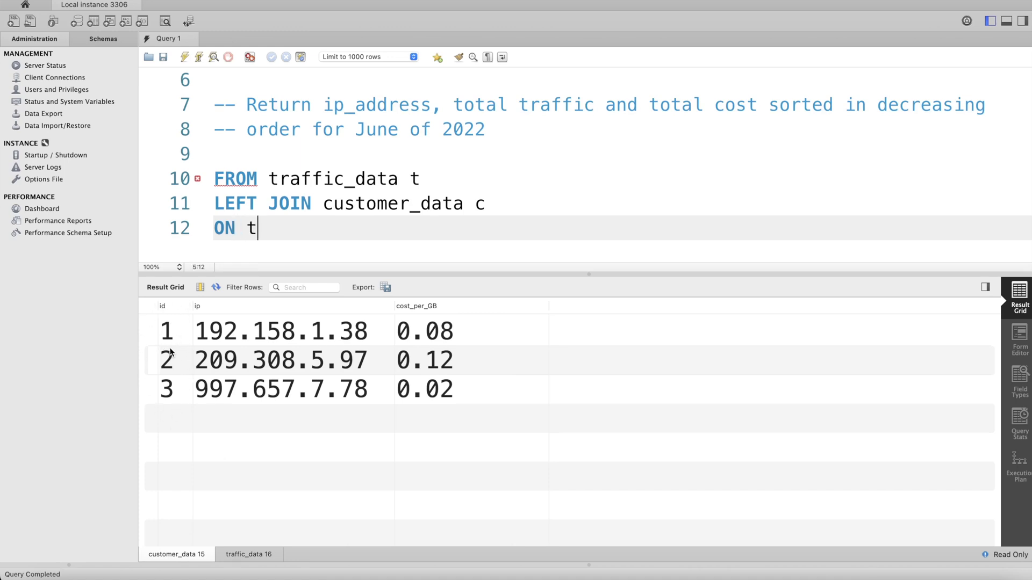
{"action": "type", "text": ".cust_i"}
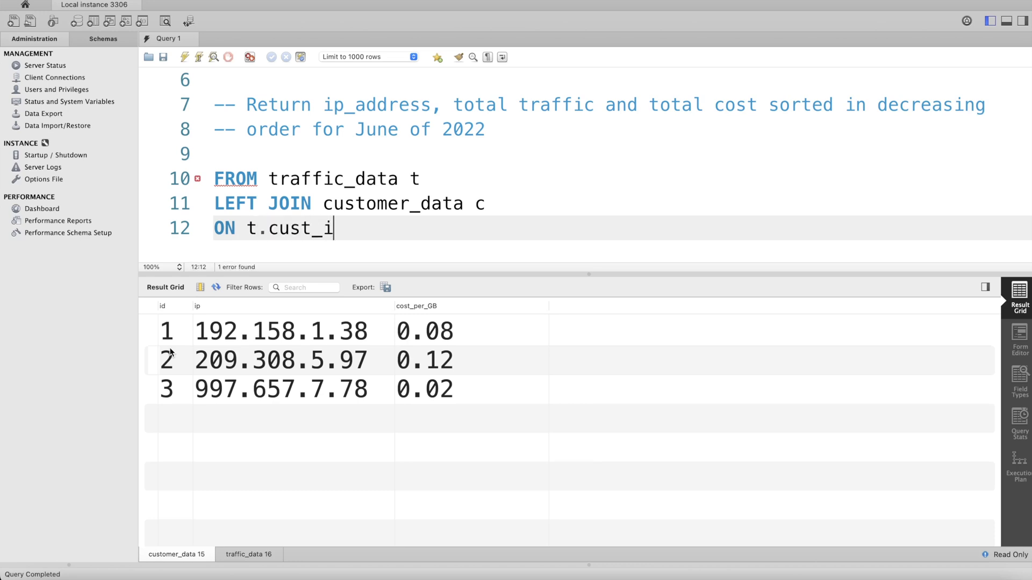
{"action": "type", "text": "d ="}
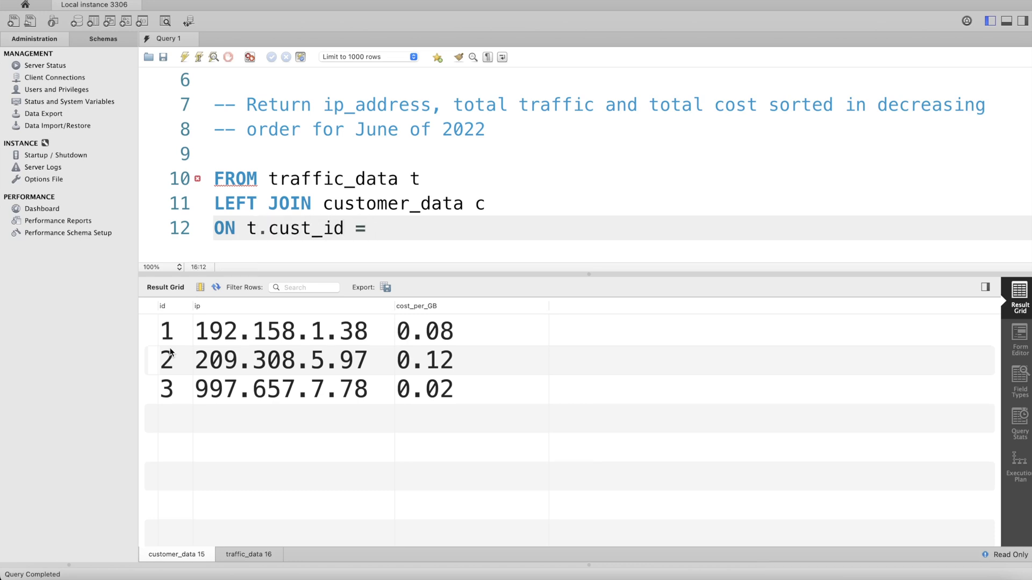
{"action": "type", "text": "c.id"}
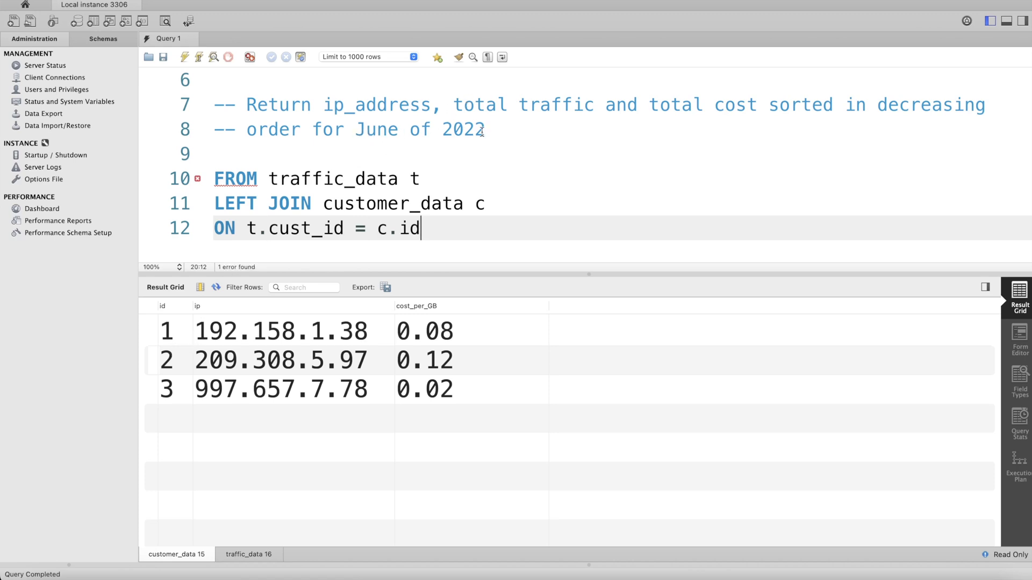
{"action": "left_click", "coordinate": [248, 554]}
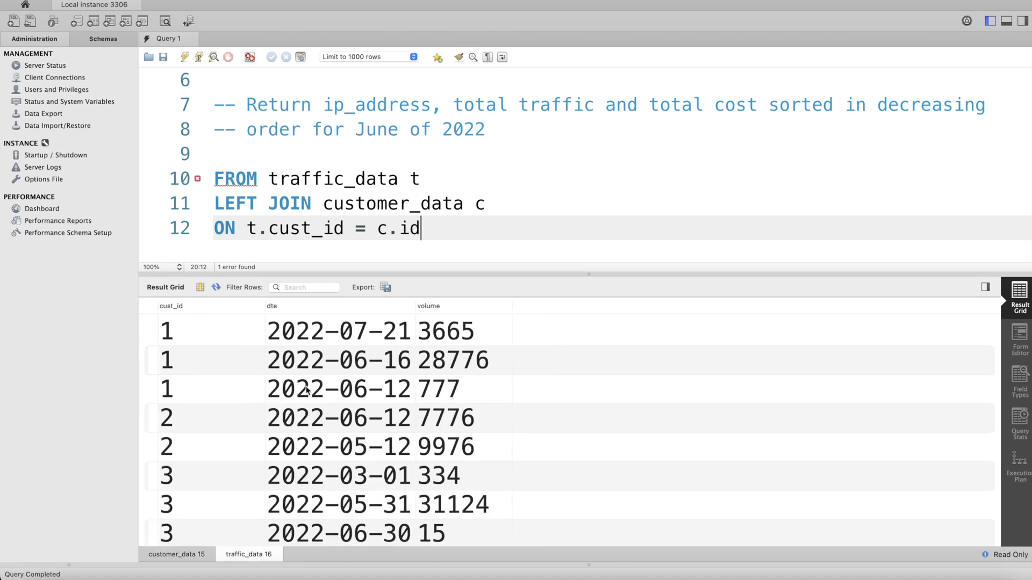
{"action": "mouse_move", "coordinate": [443, 228]}
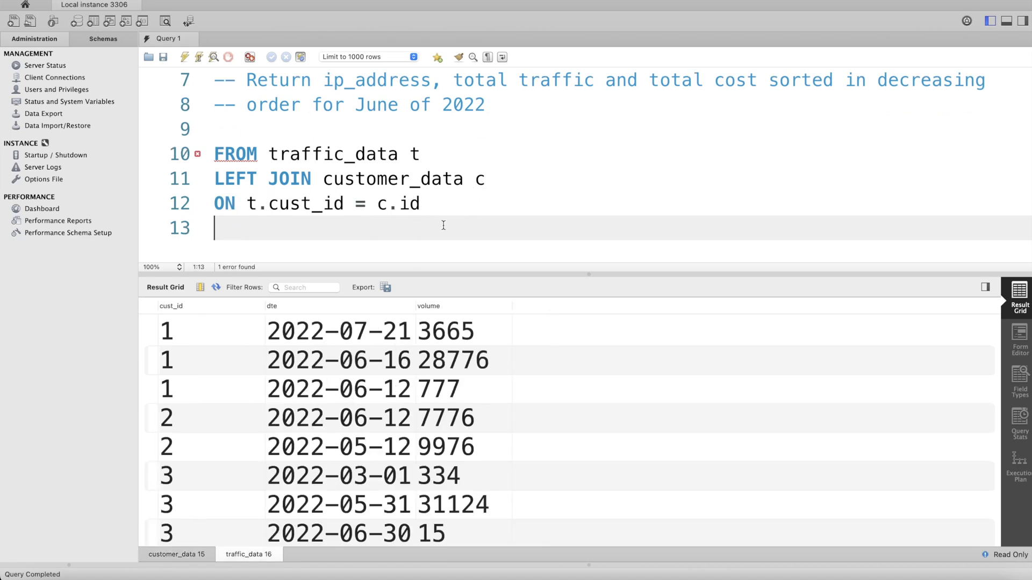
- Filter the traffic rows with WHERE DATE_FORMAT(t.dte, '%Y-%m') = '2022-06'
{"action": "type", "text": "WHERE"}
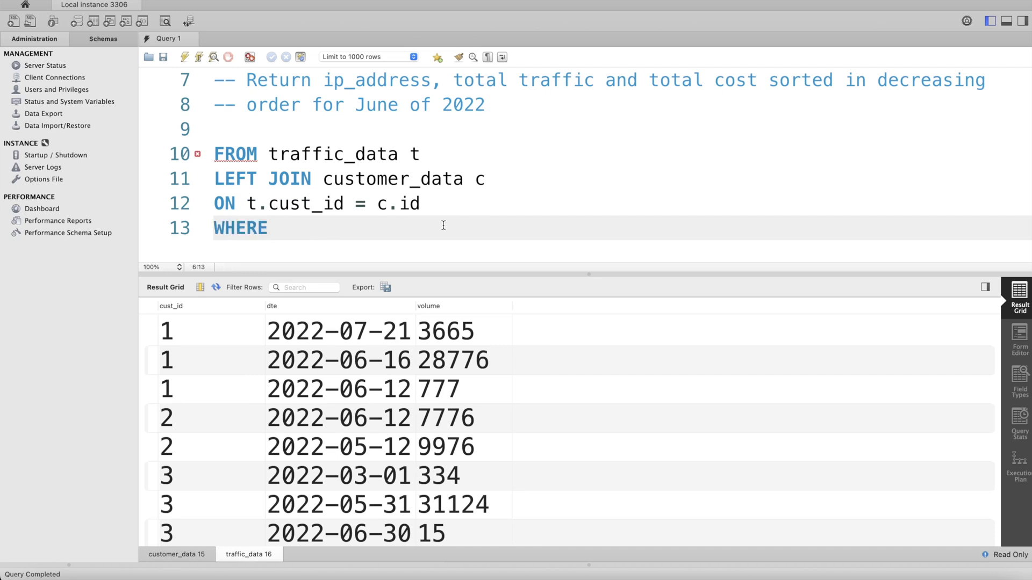
{"action": "type", "text": "DATE_"}
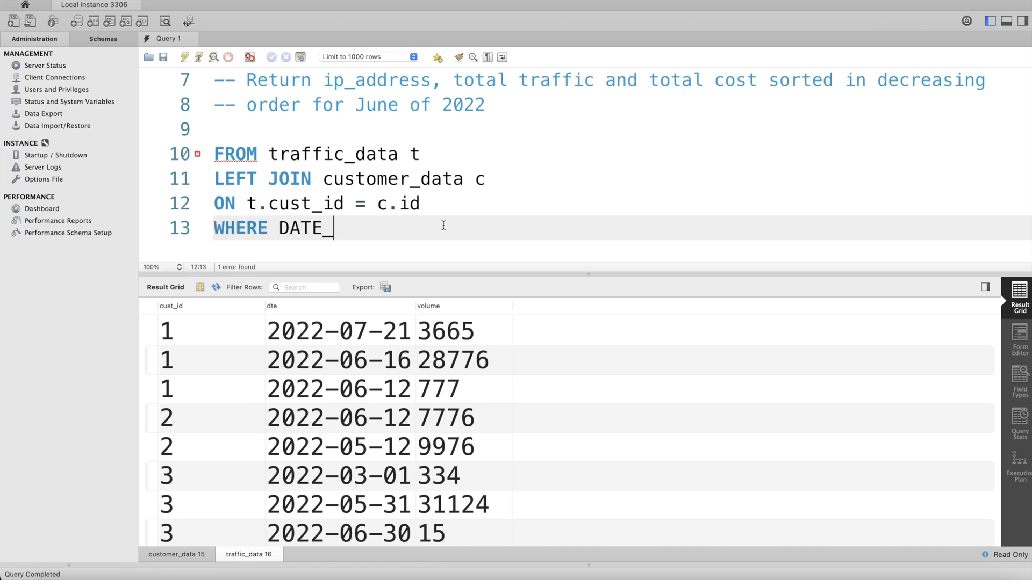
{"action": "type", "text": "FORMAT"}
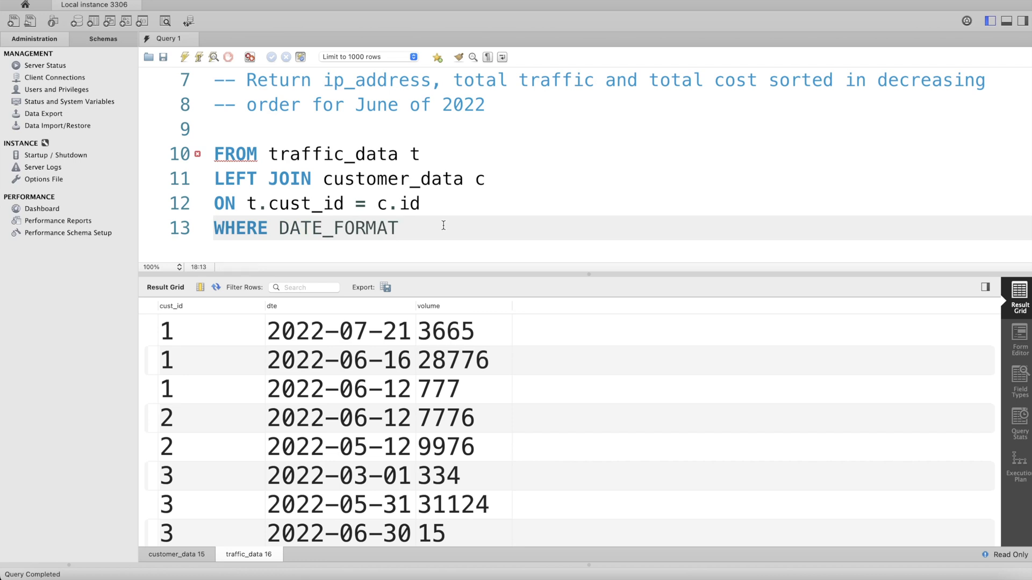
{"action": "type", "text": "("}
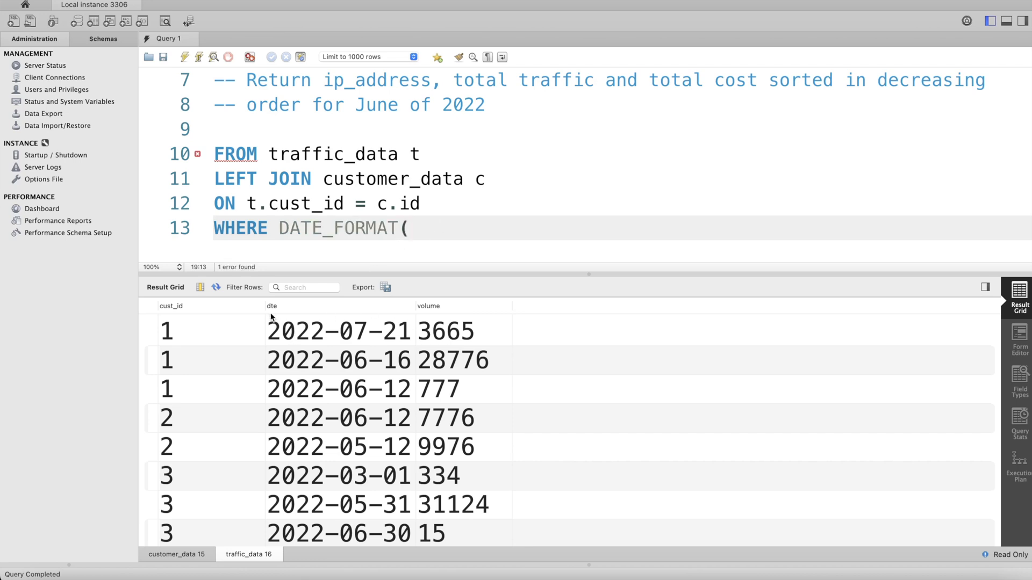
{"action": "mouse_move", "coordinate": [322, 461]}
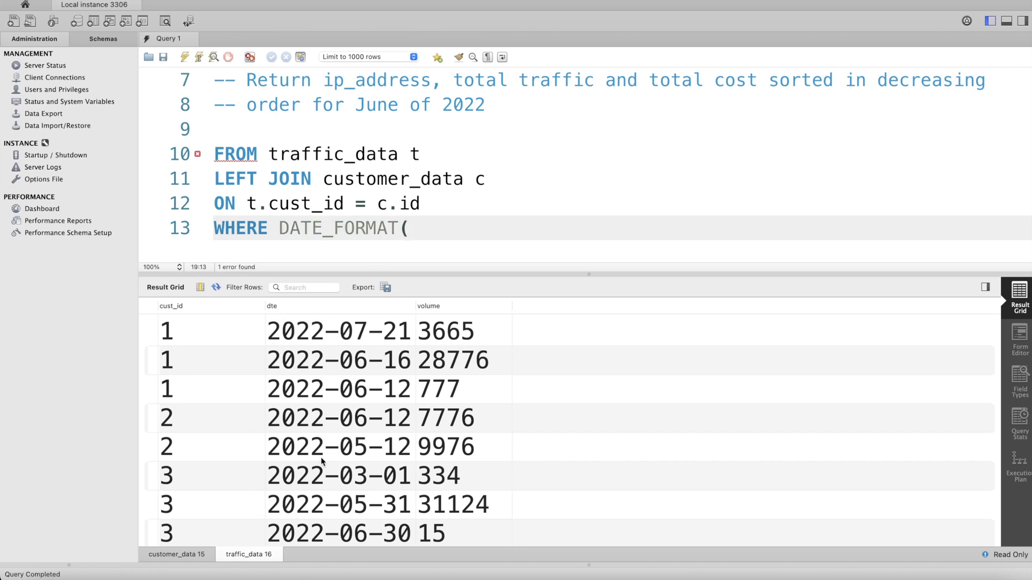
{"action": "type", "text": "t."}
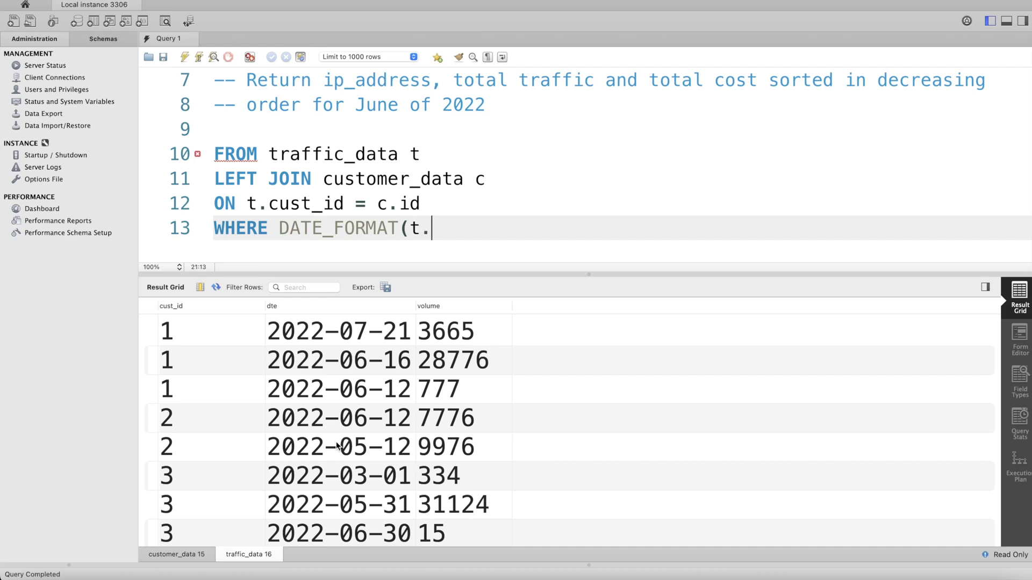
{"action": "type", "text": "dte,"}
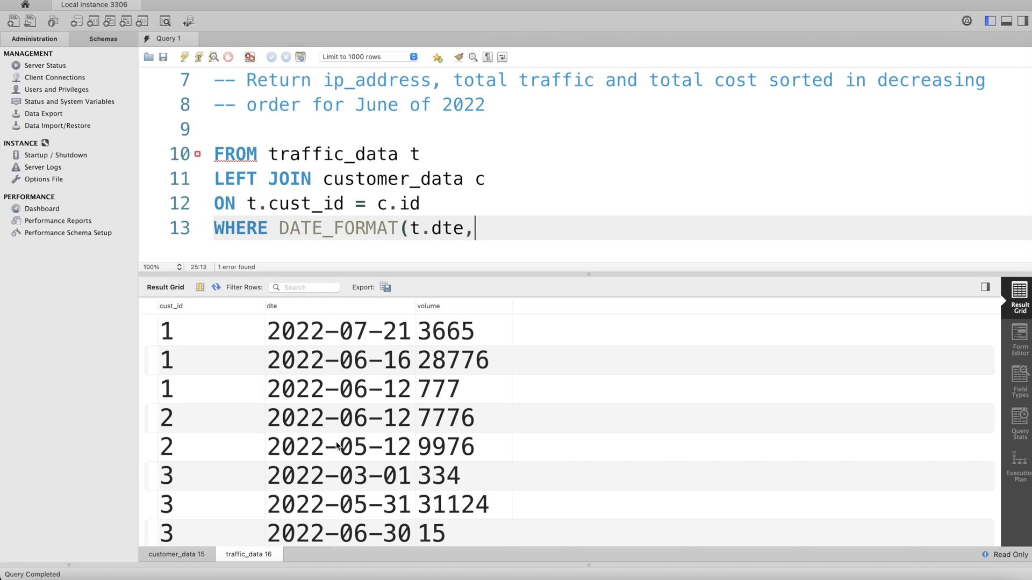
{"action": "type", "text": "'"}
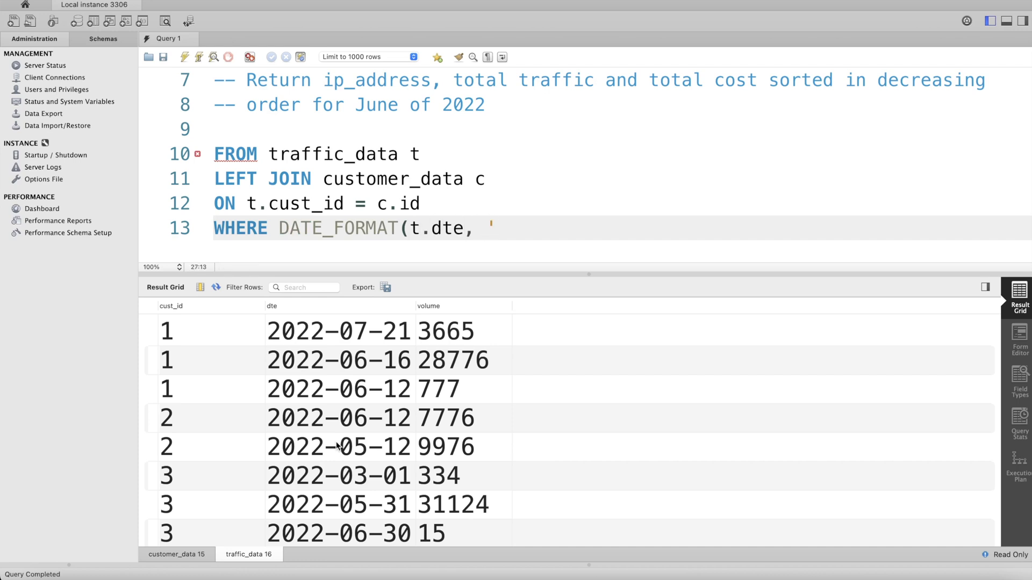
{"action": "type", "text": "%Y"}
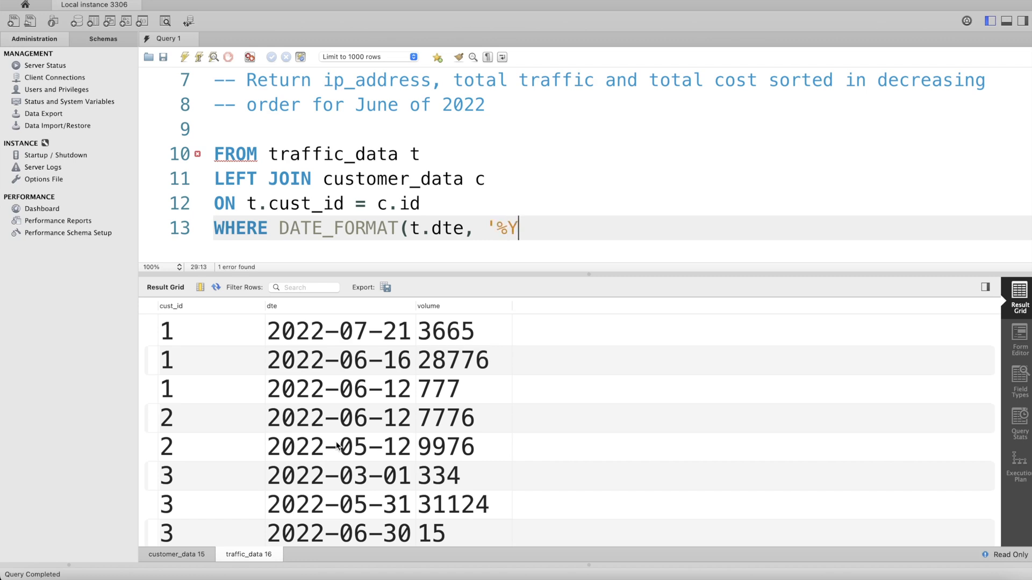
{"action": "type", "text": "-"}
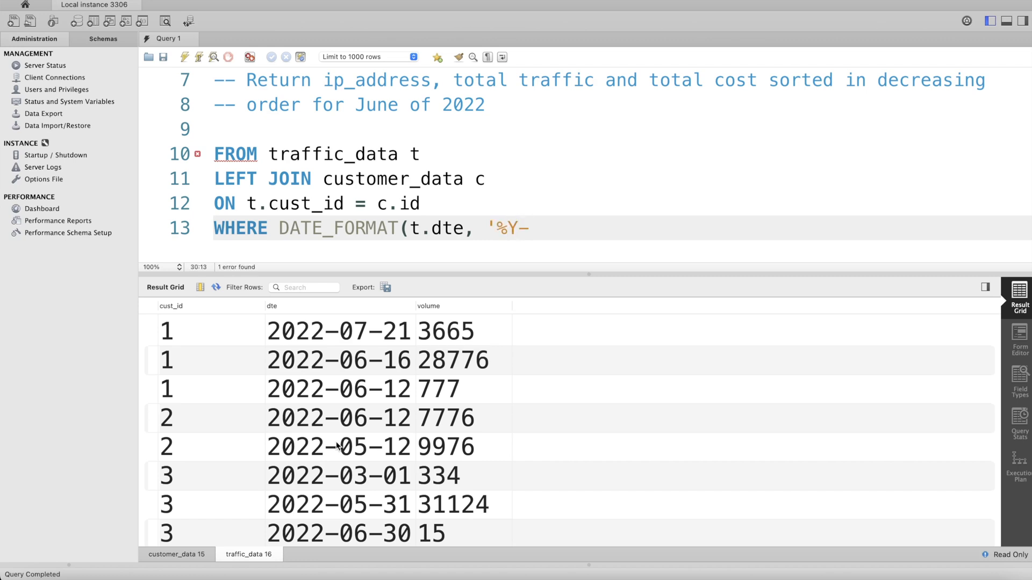
{"action": "type", "text": "%m'"}
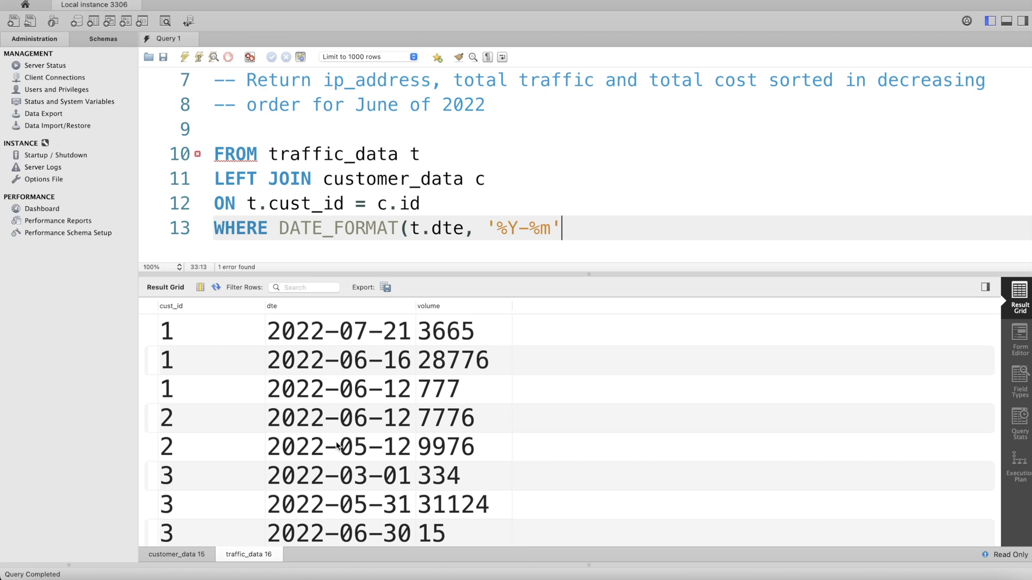
{"action": "type", "text": ")"}
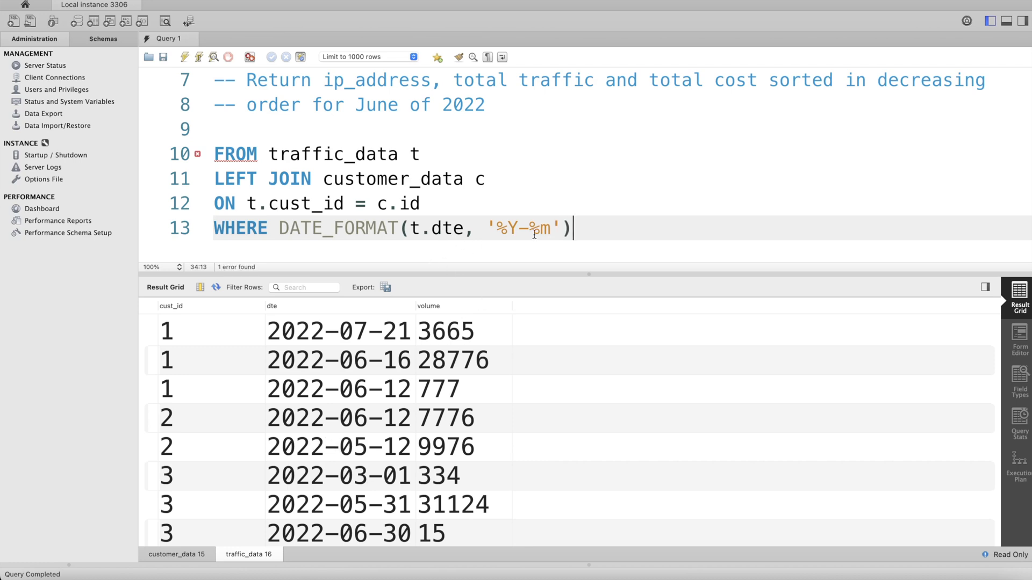
{"action": "type", "text": "="}
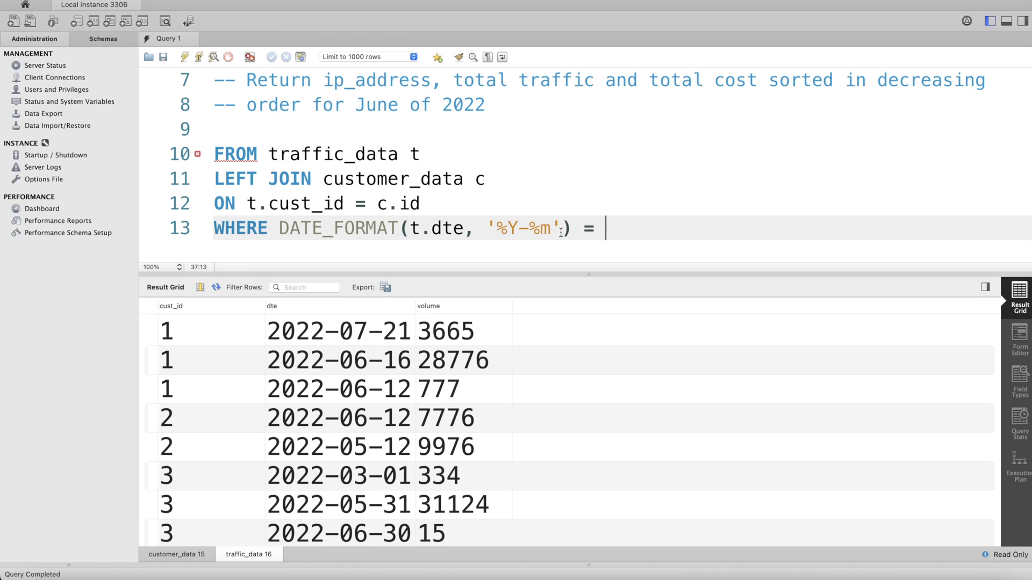
{"action": "type", "text": "'2022"}
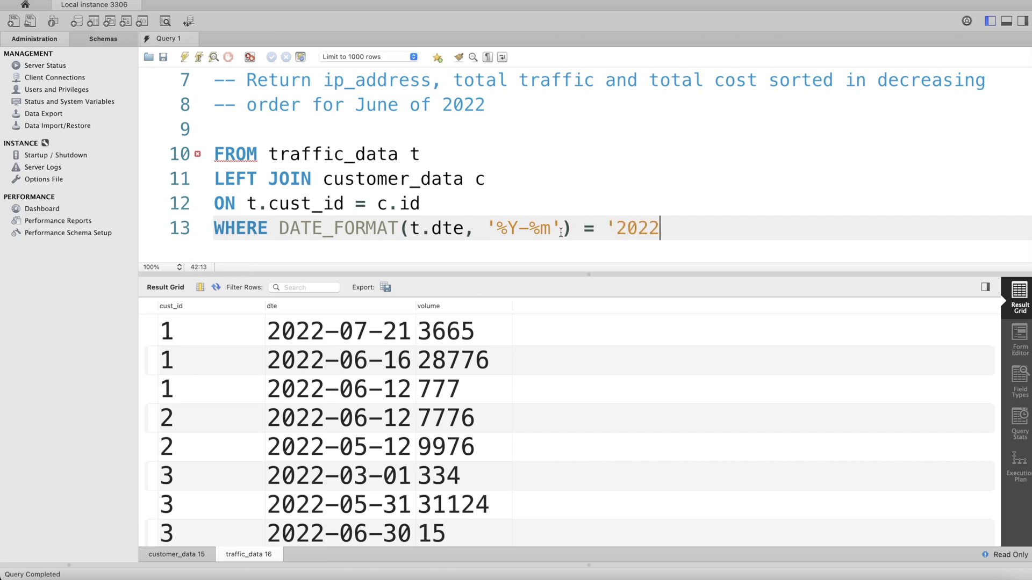
{"action": "type", "text": "-06"}
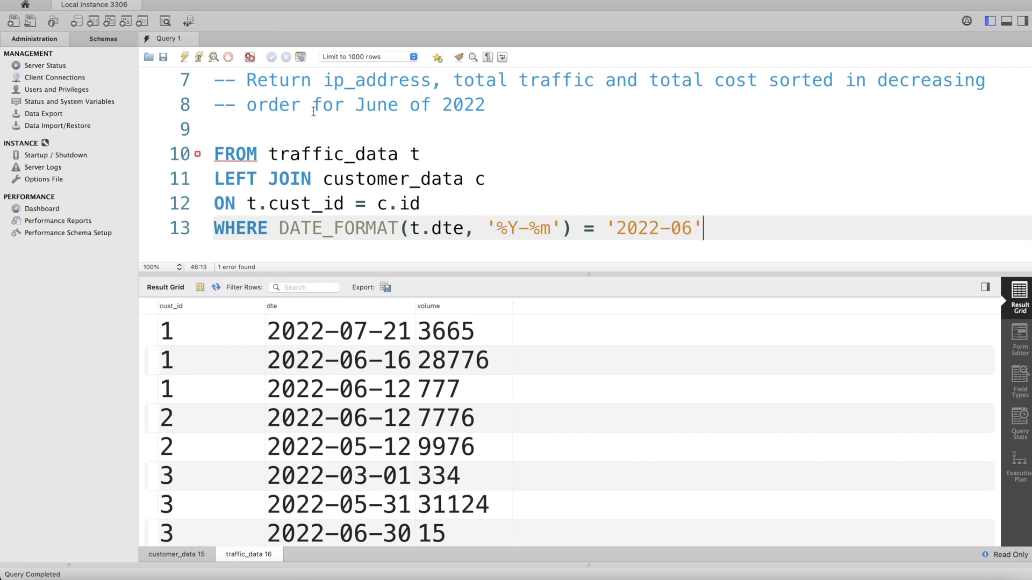
{"action": "mouse_move", "coordinate": [568, 88]}
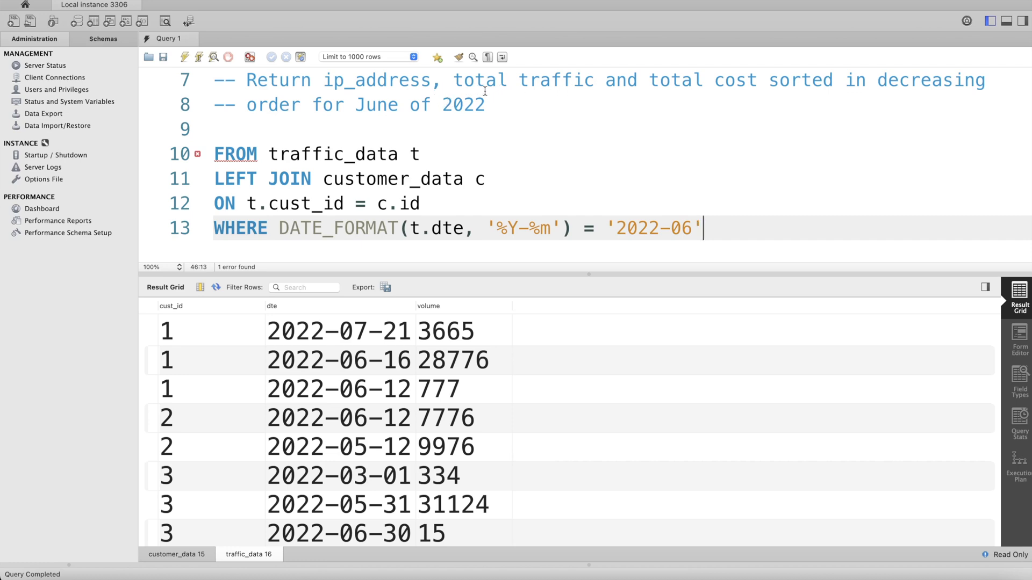
{"action": "mouse_move", "coordinate": [708, 179]}
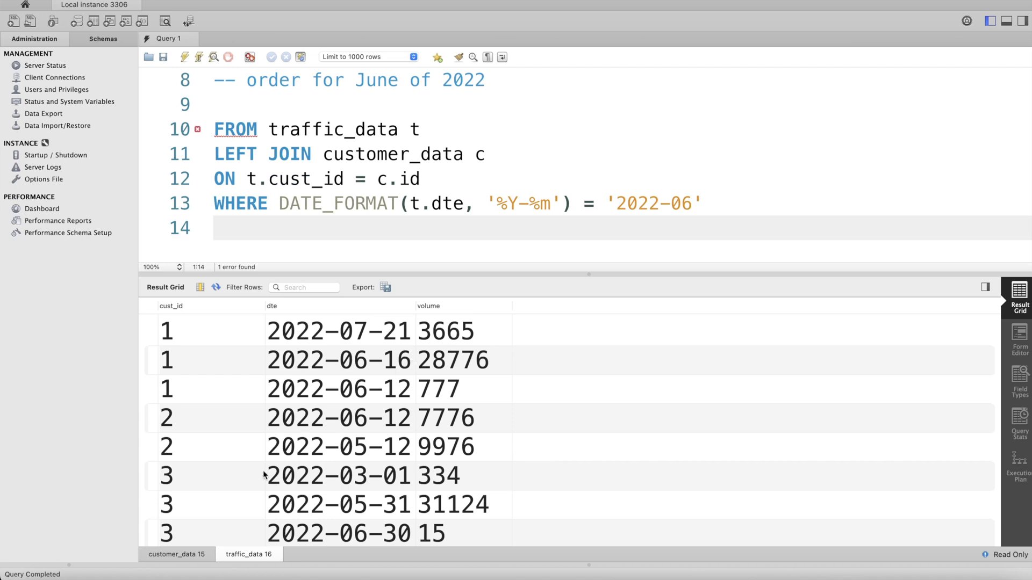
- Show the customer_data columns and start a GROUP BY line below the June filter
{"action": "left_click", "coordinate": [175, 554]}
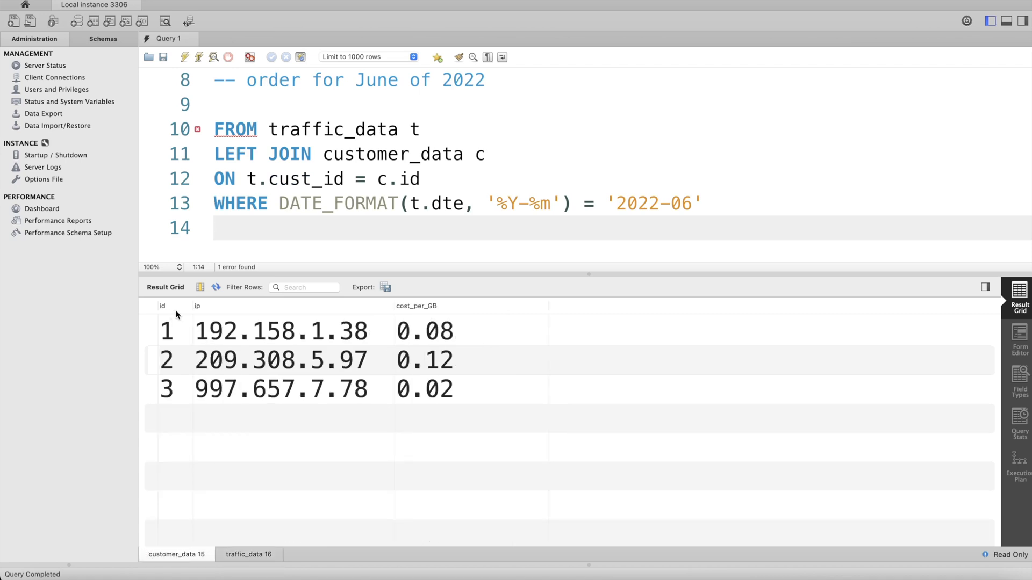
{"action": "mouse_move", "coordinate": [425, 364]}
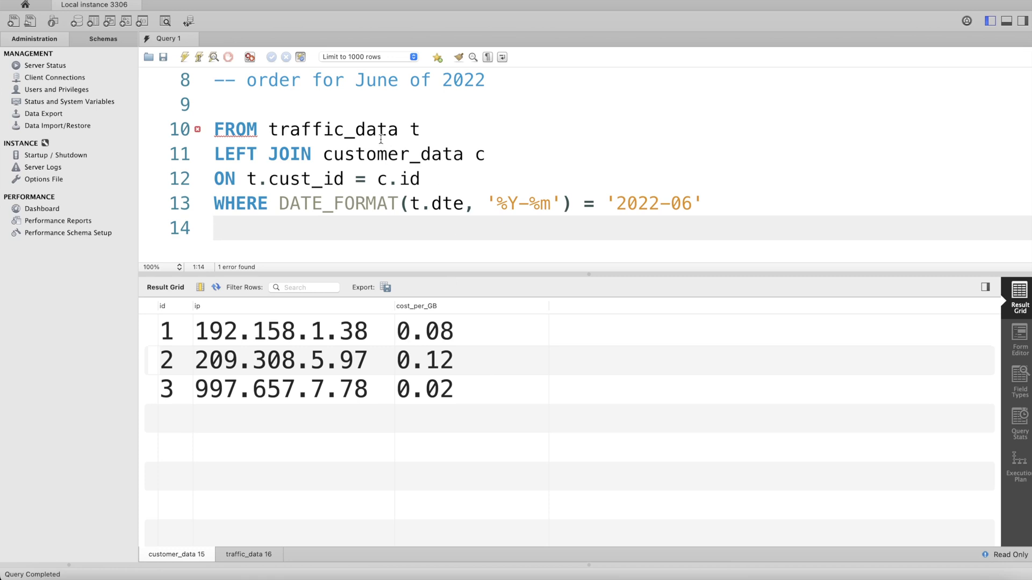
{"action": "type", "text": "GROUP BY"}
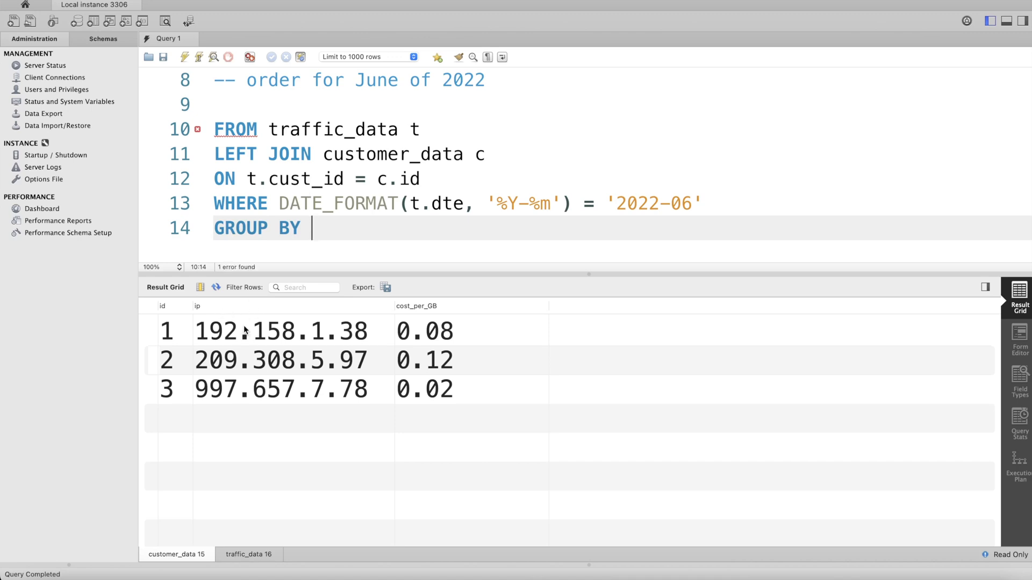
- Group by c.ip and start the select list with SELECT c.ip, followed by an opening SUM(
{"action": "type", "text": "c.ip"}
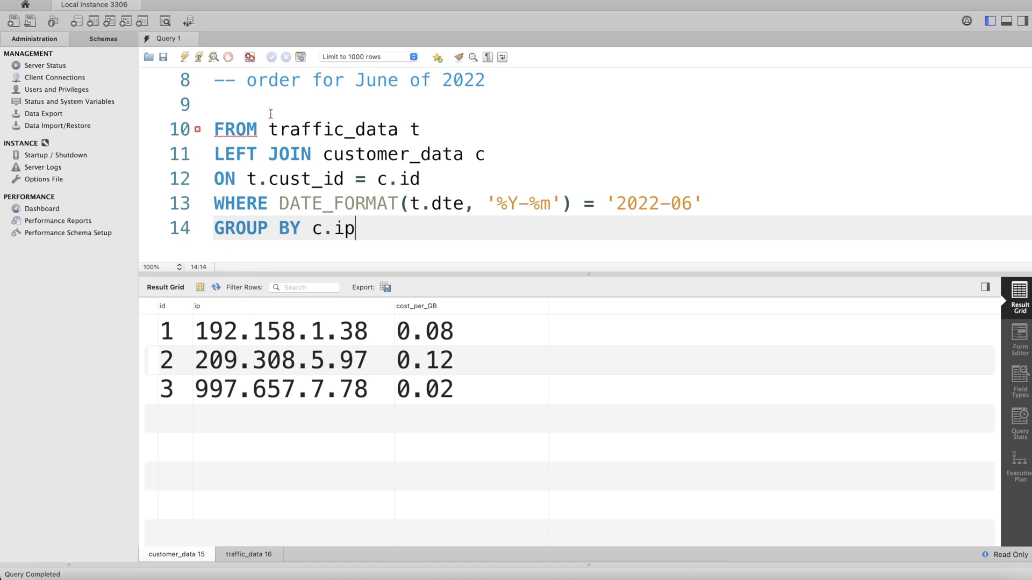
{"action": "type", "text": "SELECT c.i"}
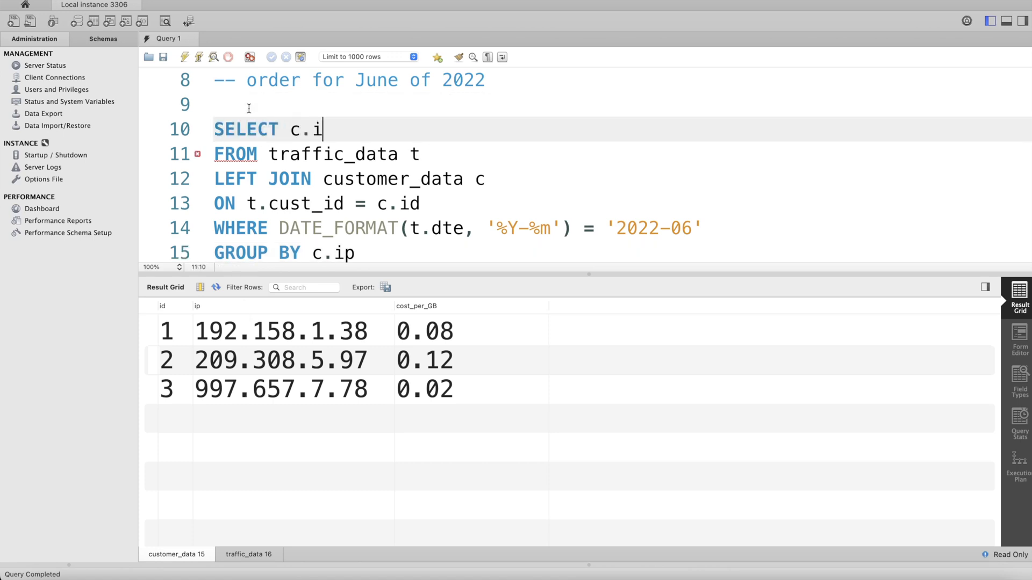
{"action": "type", "text": "p,"}
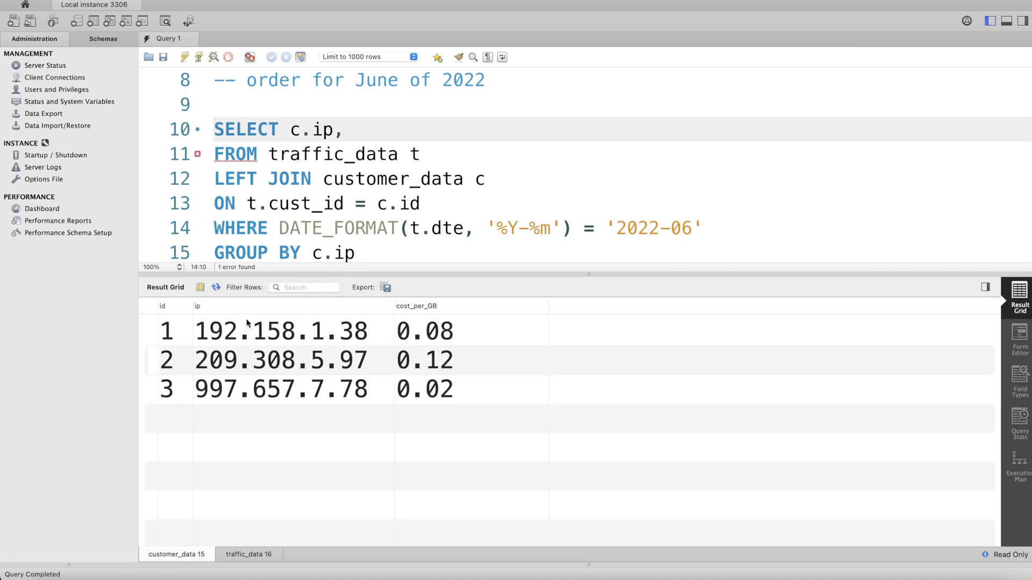
{"action": "mouse_move", "coordinate": [241, 356]}
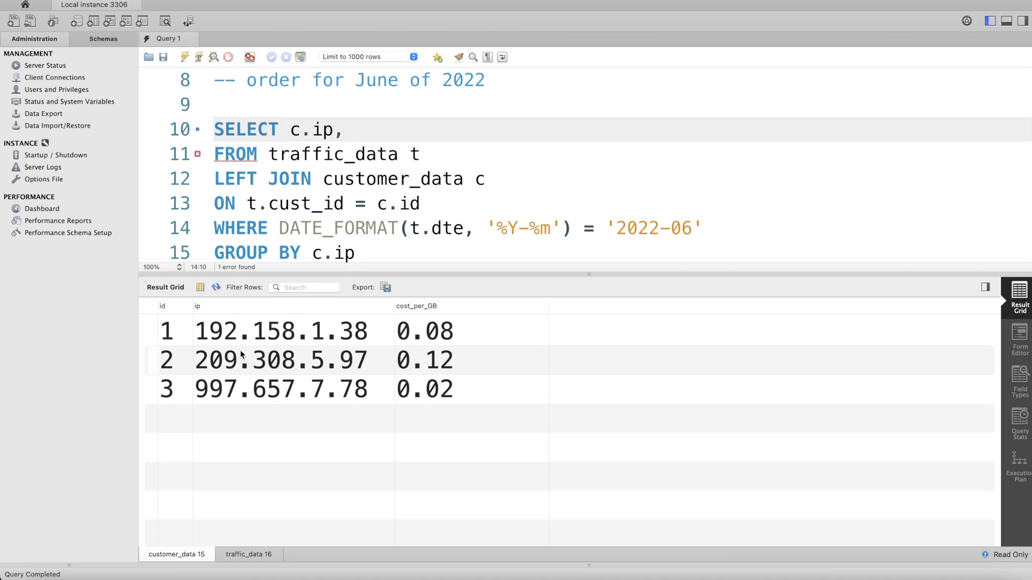
{"action": "left_click", "coordinate": [249, 554]}
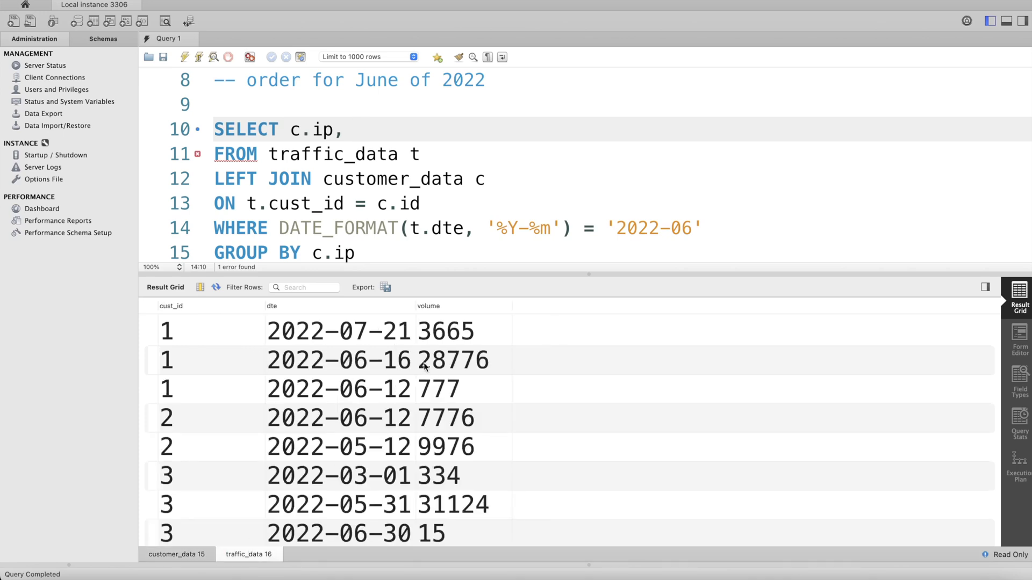
{"action": "mouse_move", "coordinate": [442, 305]}
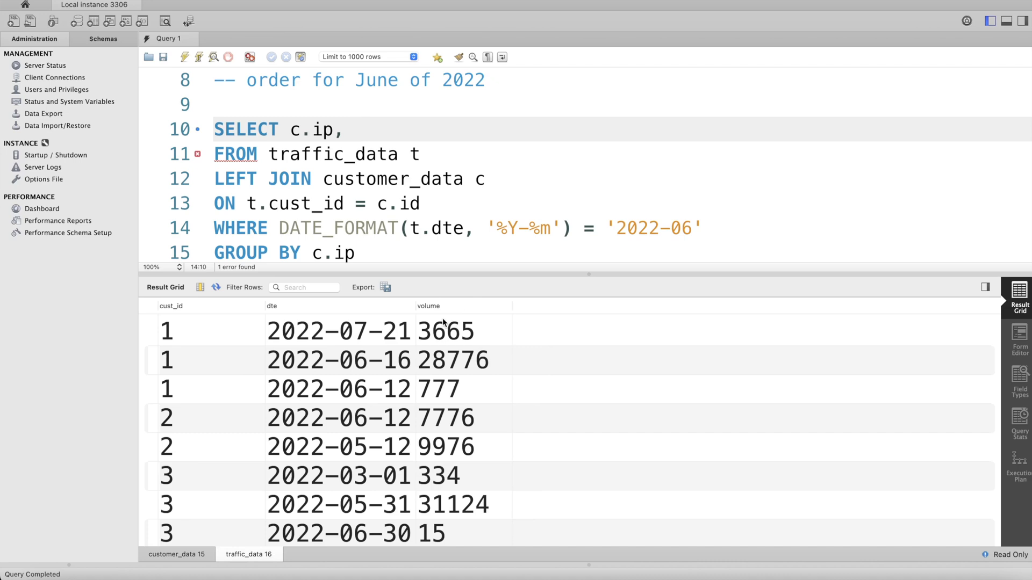
{"action": "type", "text": "SUM("}
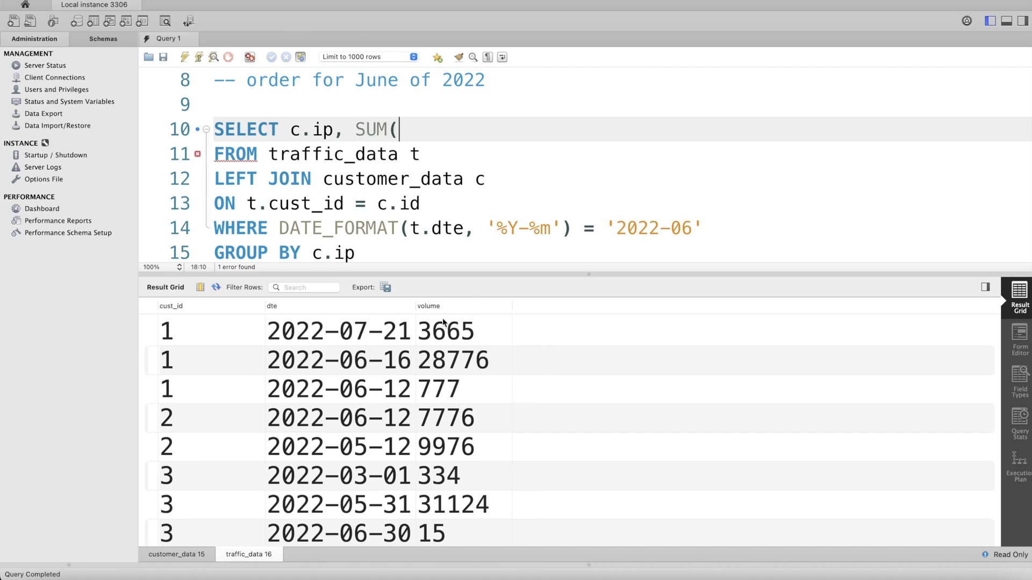
- Complete SUM(t.volume) AS total_traffic, in the select list, checking both tables' columns
{"action": "type", "text": "t.vol"}
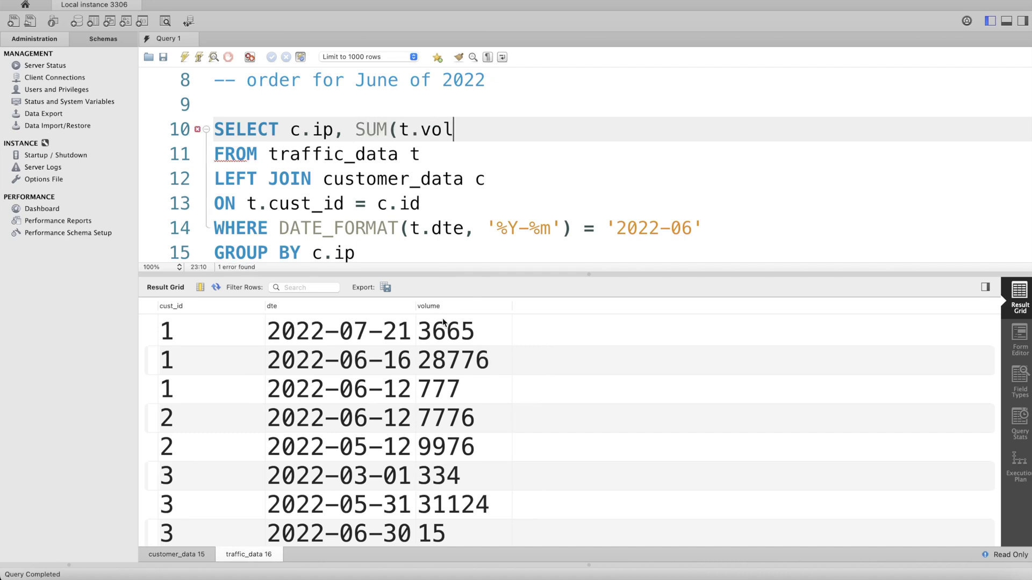
{"action": "type", "text": "ume) AS tota"}
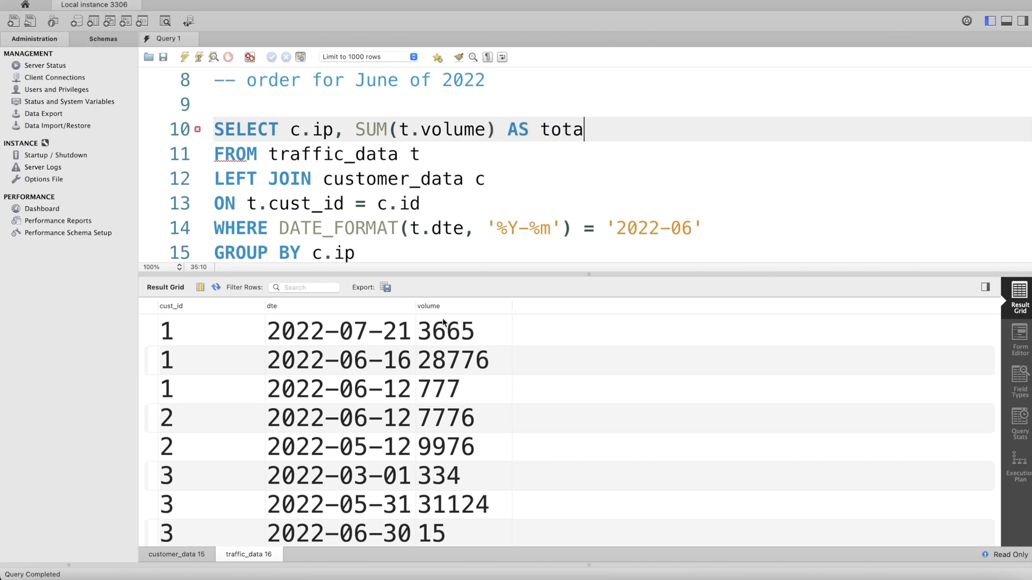
{"action": "type", "text": "l_traffic,"}
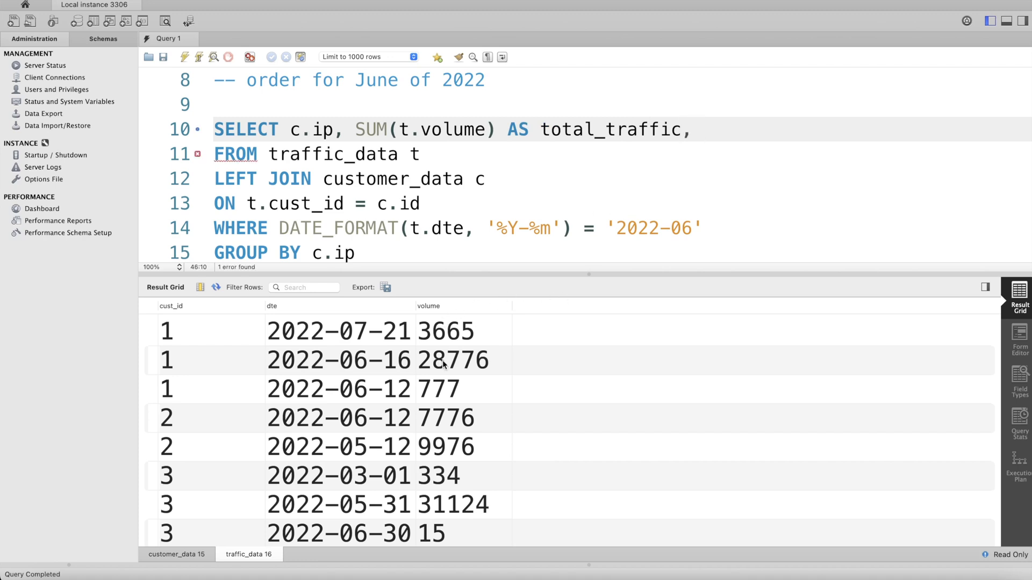
{"action": "left_click", "coordinate": [174, 554]}
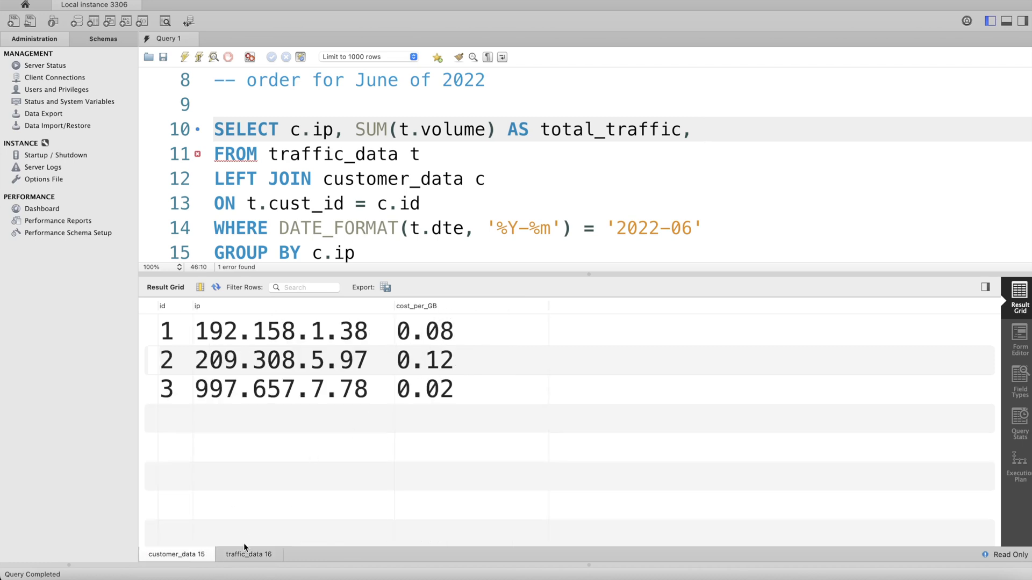
{"action": "left_click", "coordinate": [248, 554]}
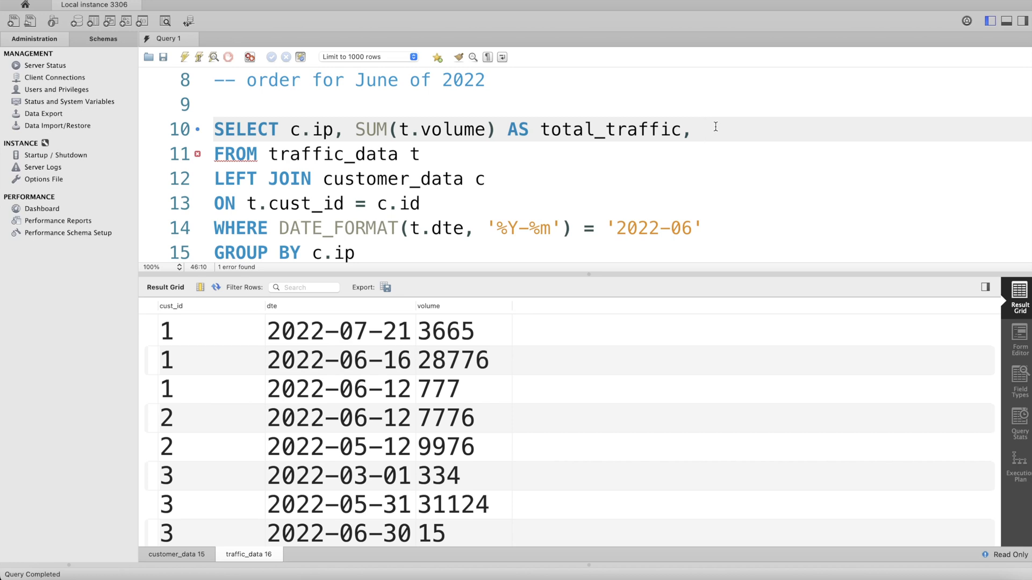
- Add SUM(t.volume*c.cost_per_GB) AS total_cost to the select list
{"action": "type", "text": "t.volum"}
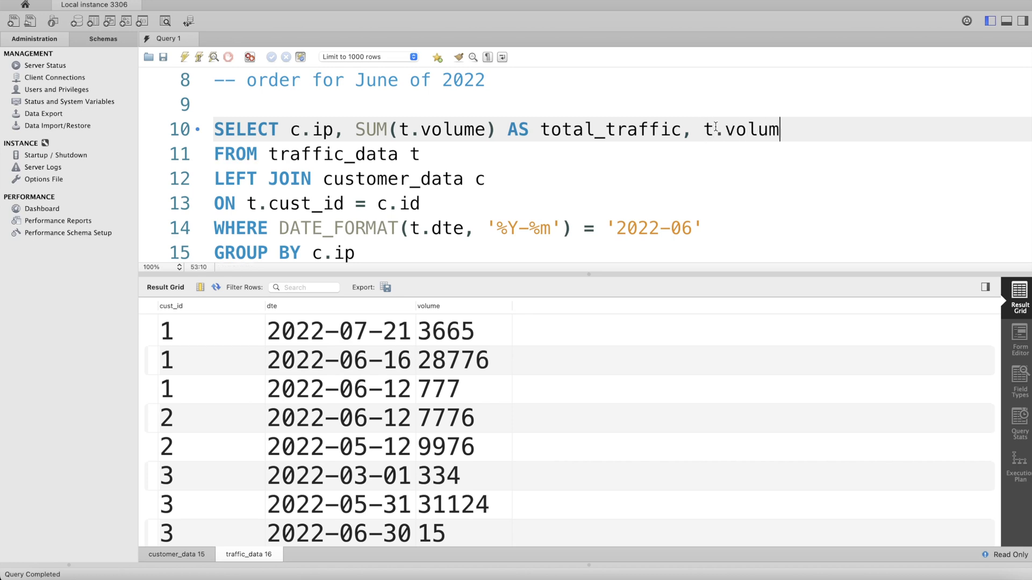
{"action": "type", "text": "e*"}
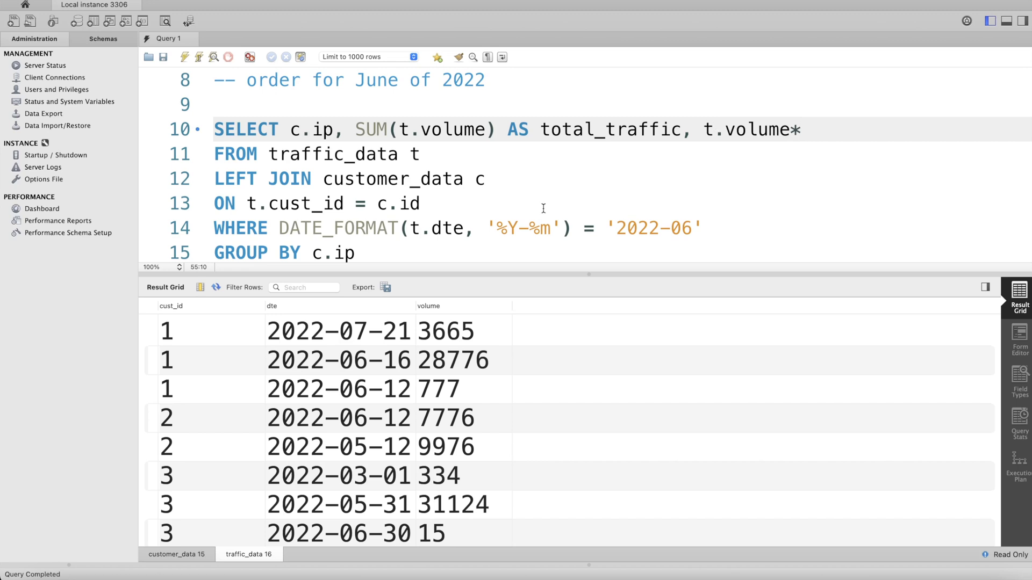
{"action": "left_click", "coordinate": [173, 554]}
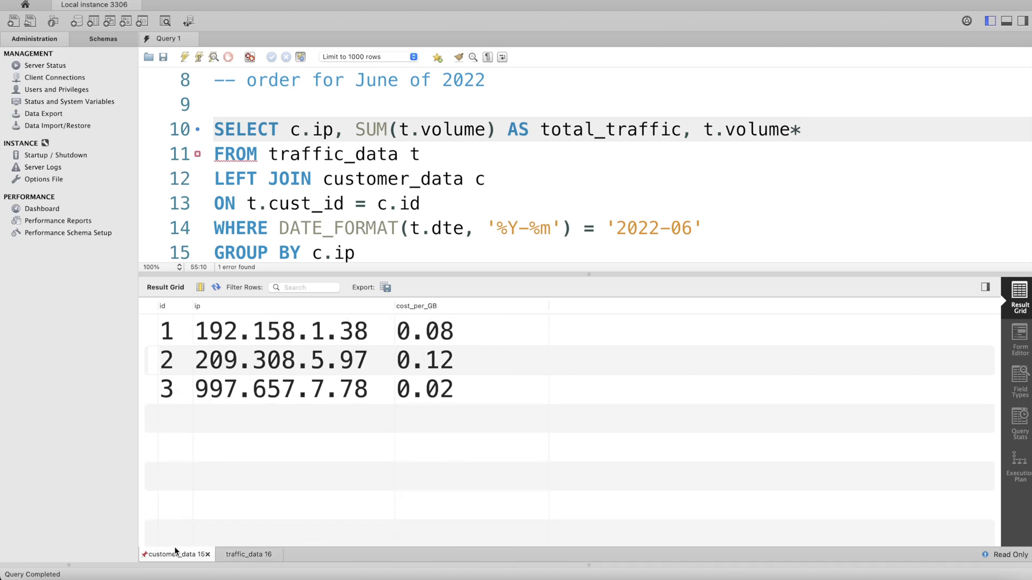
{"action": "type", "text": "c"}
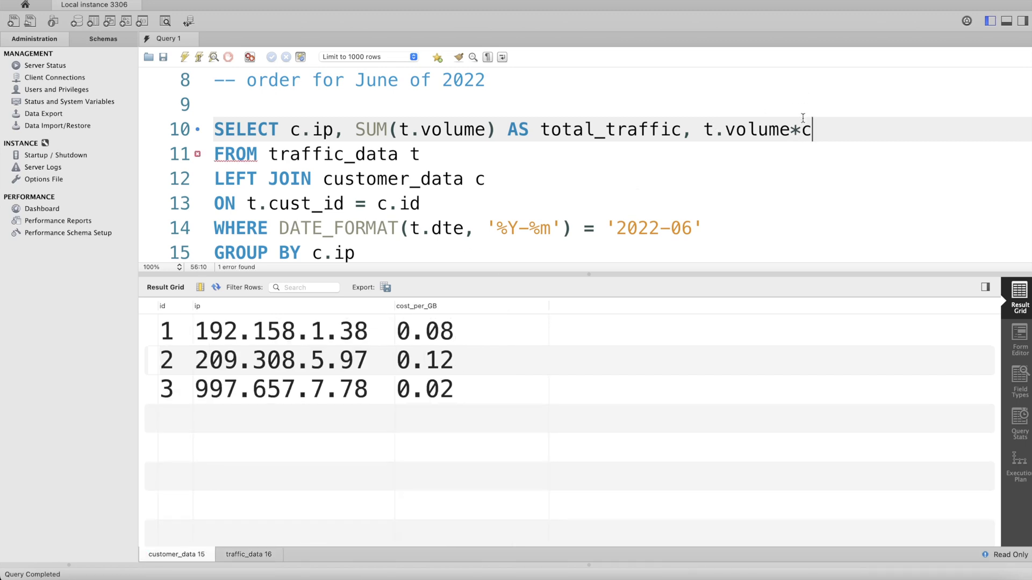
{"action": "type", "text": ".cost_p"}
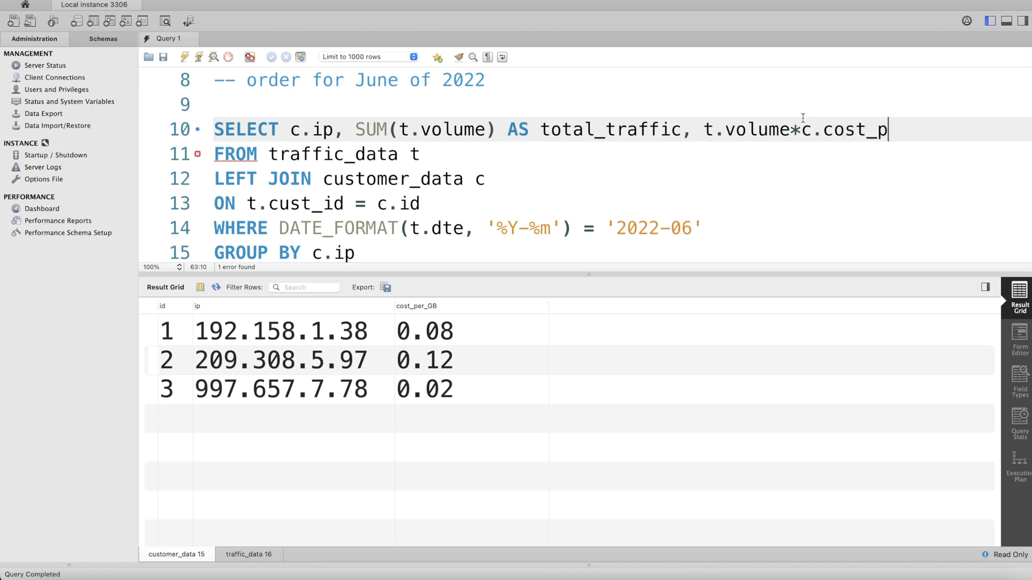
{"action": "type", "text": "er_GB"}
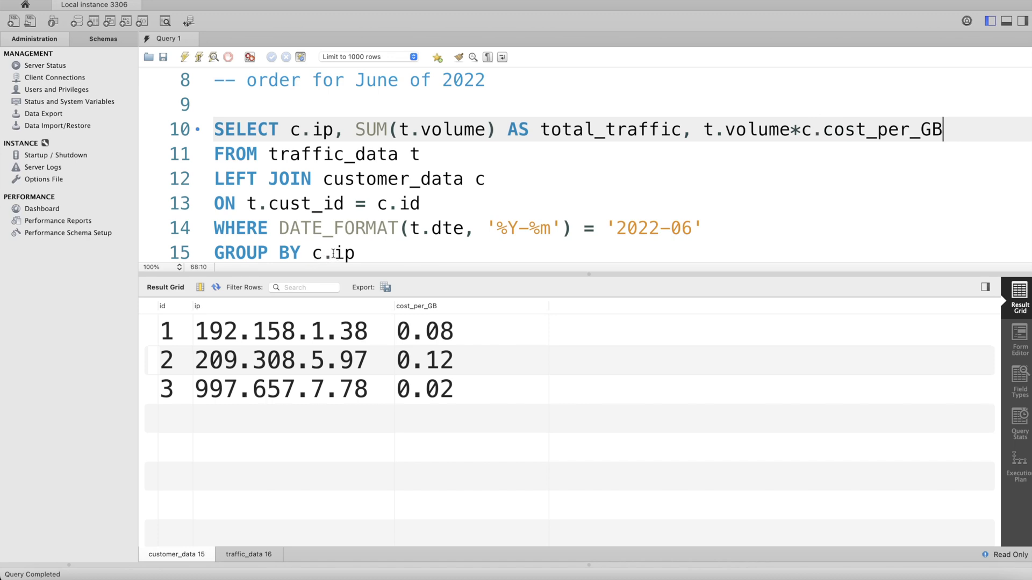
{"action": "mouse_move", "coordinate": [703, 138]}
{"action": "type", "text": "AS t"}
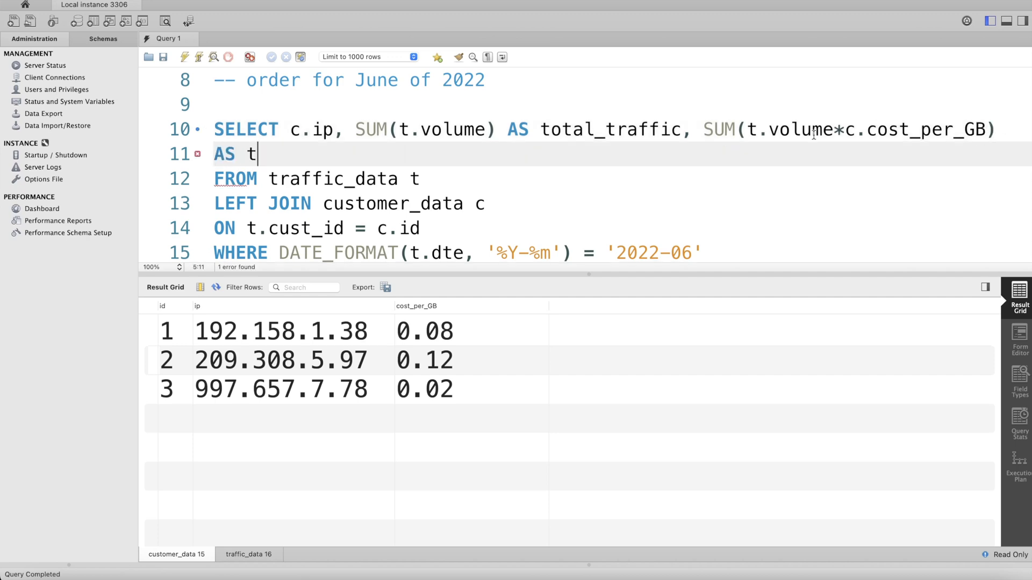
{"action": "type", "text": "otal_cost"}
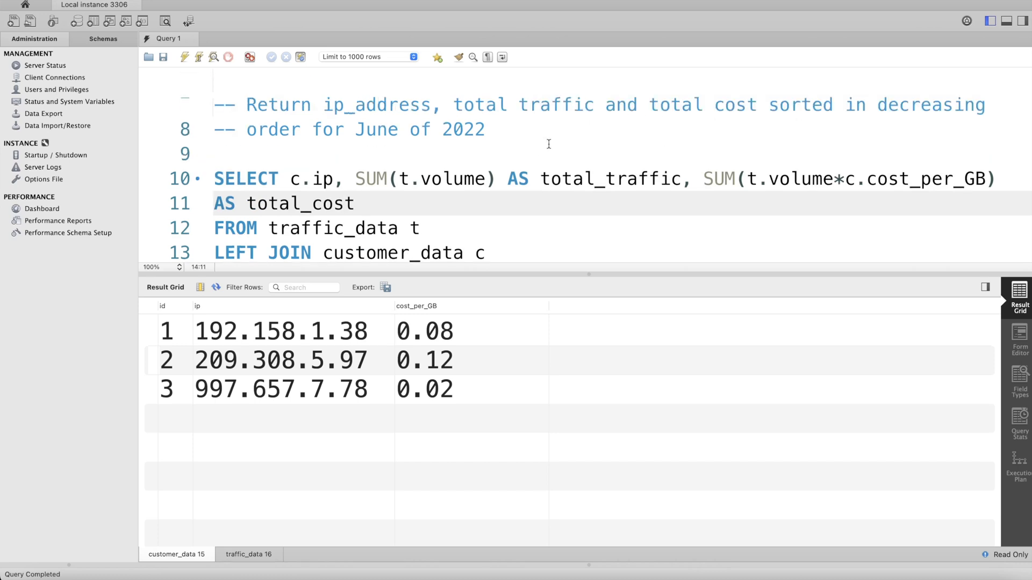
{"action": "mouse_move", "coordinate": [425, 148]}
{"action": "type", "text": "GROUP BY c.ip"}
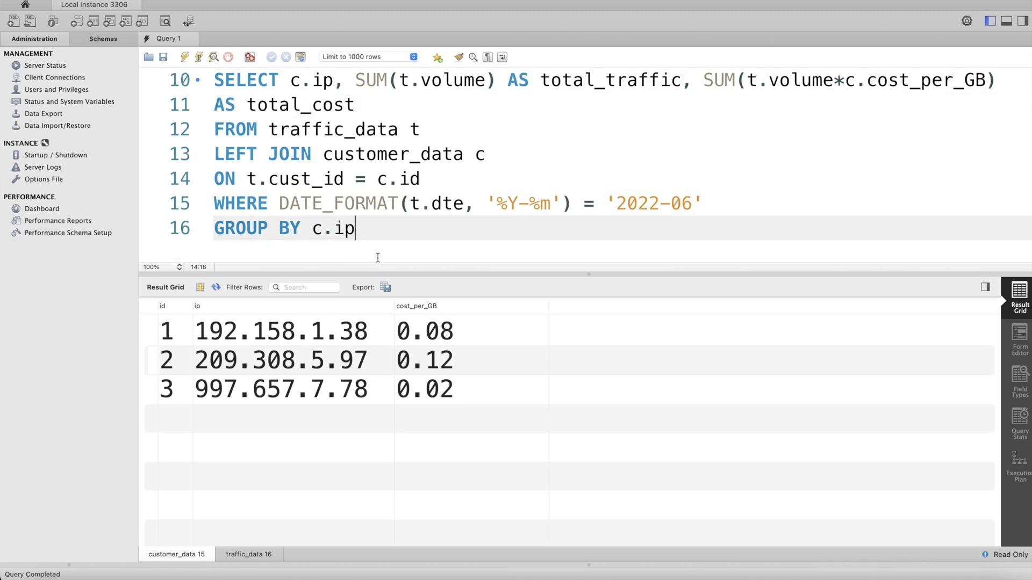
- End the query with ORDER BY total_cost DESC;
{"action": "type", "text": "OR"}
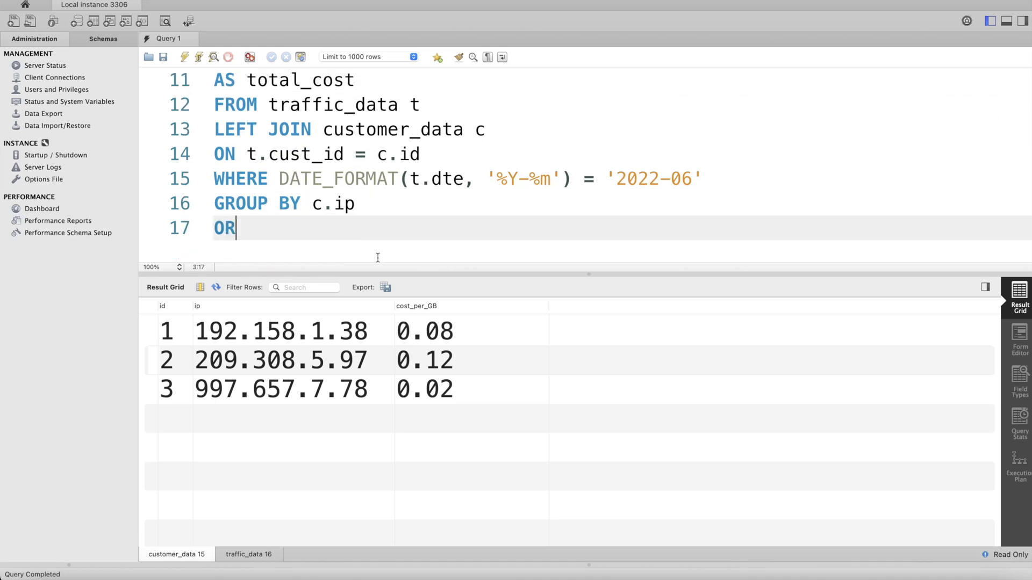
{"action": "type", "text": "DER BY"}
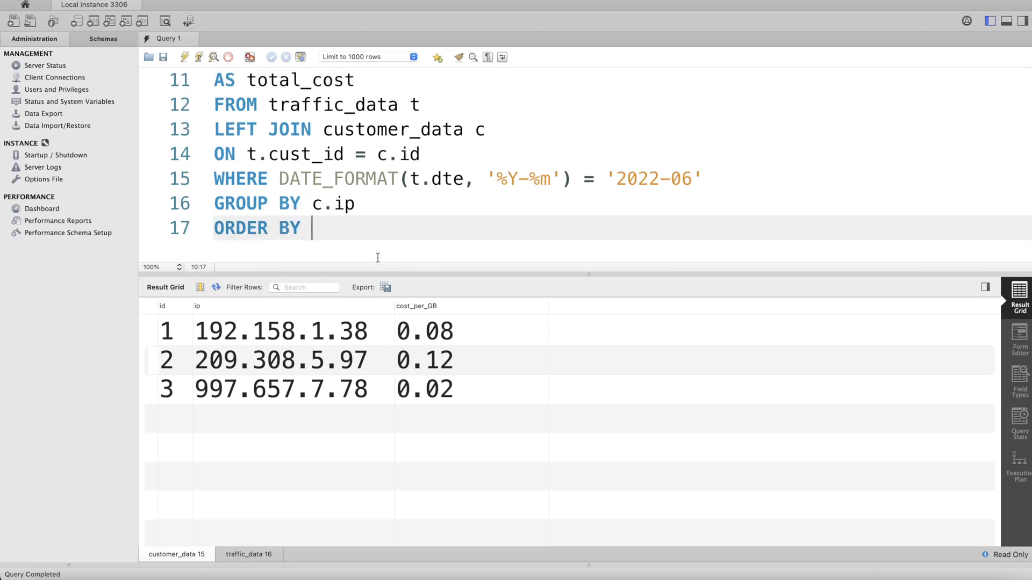
{"action": "type", "text": "tota"}
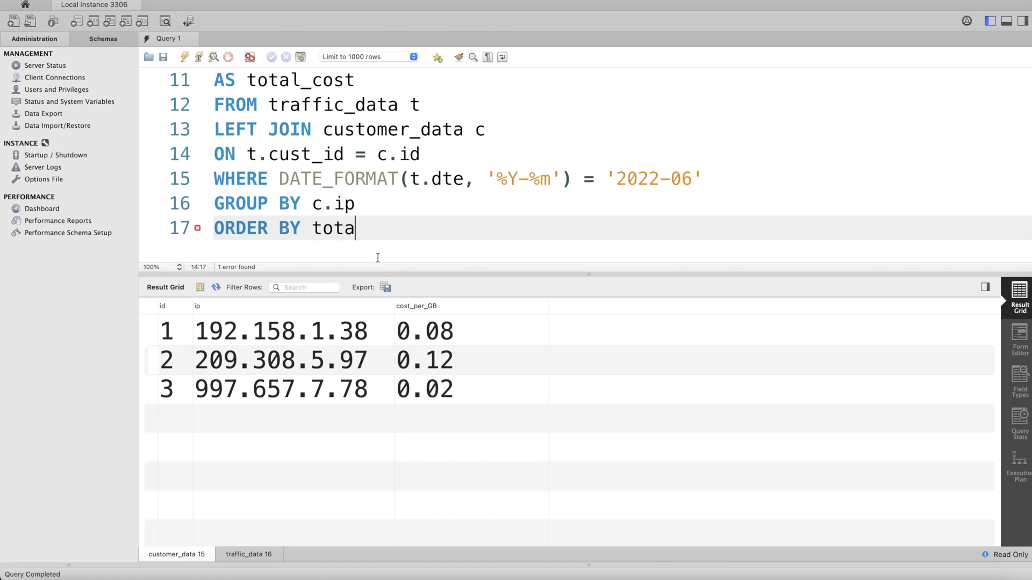
{"action": "type", "text": "l_cost DE"}
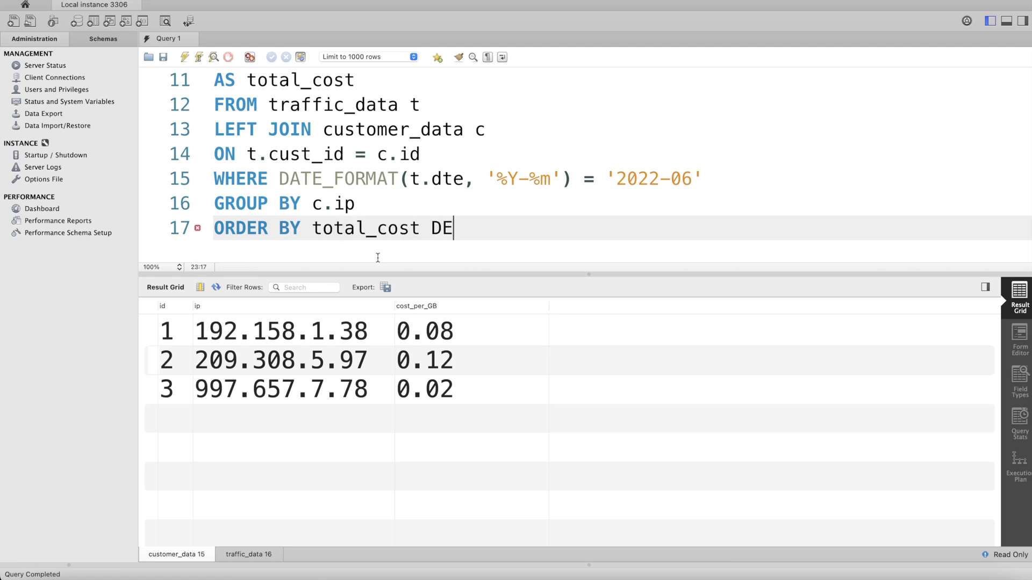
{"action": "type", "text": "SC;"}
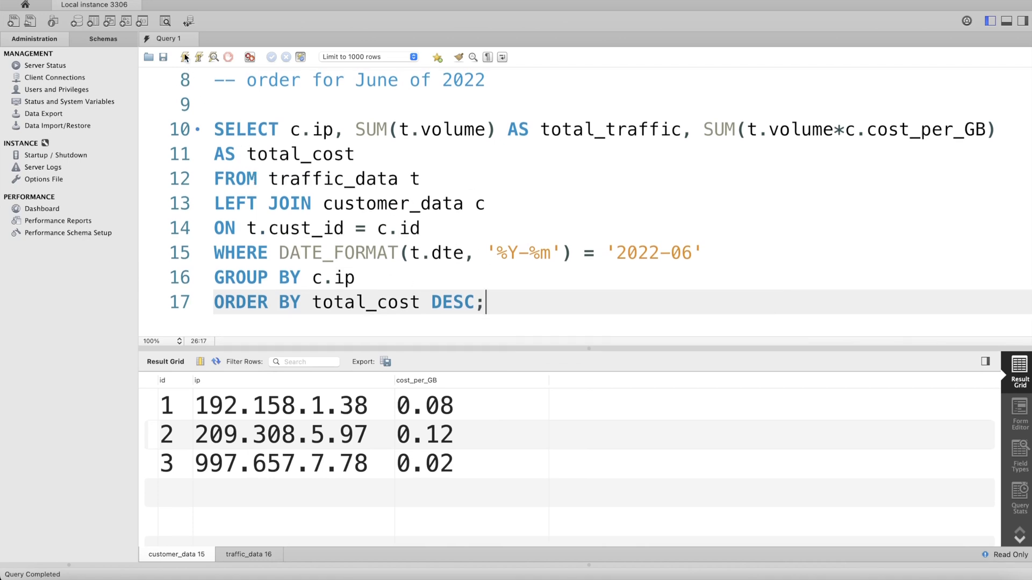
- Execute the query to get June 2022 per-IP totals, then bring up the customer_data rows
{"action": "left_click", "coordinate": [185, 56]}
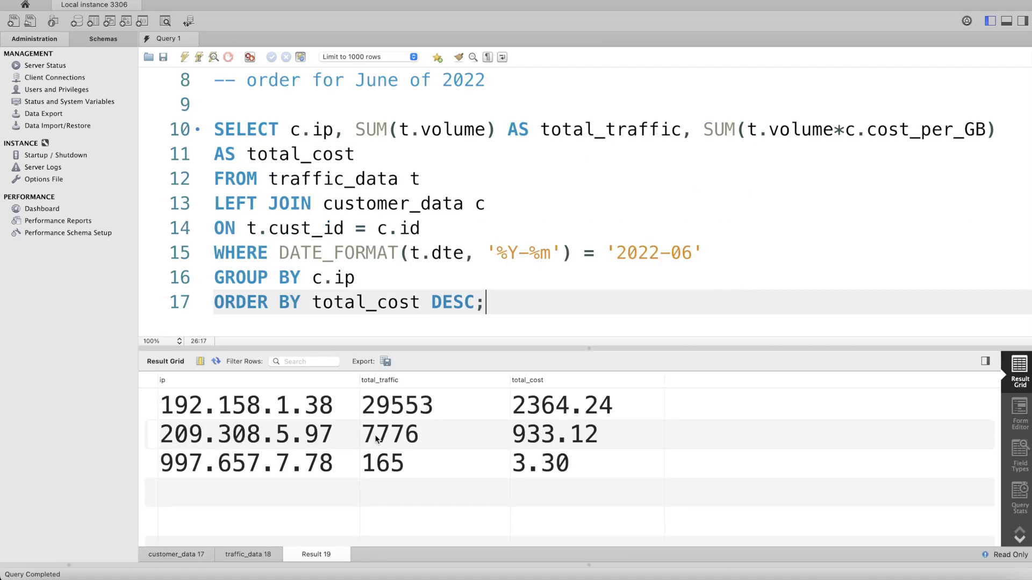
{"action": "mouse_move", "coordinate": [201, 400]}
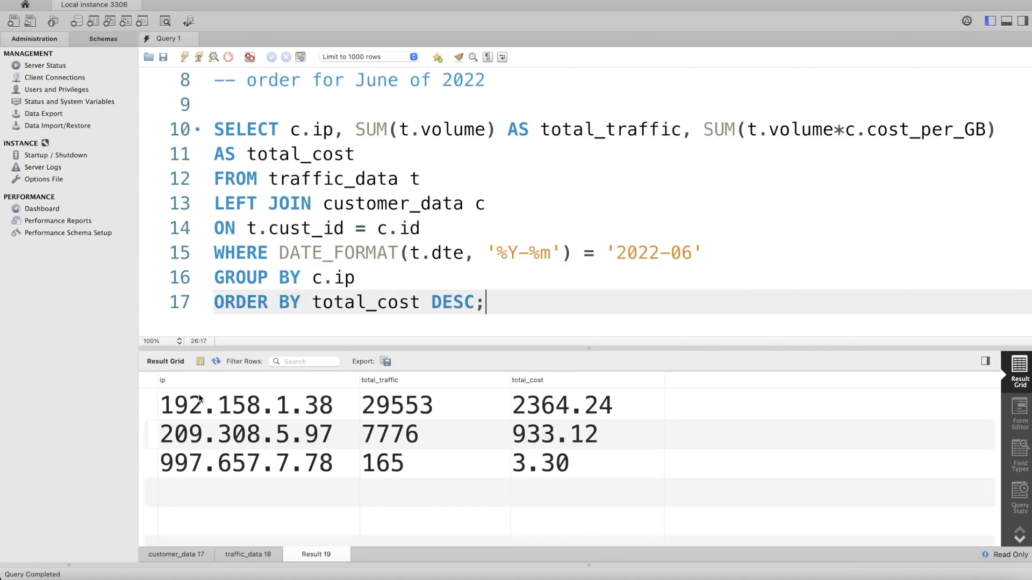
{"action": "mouse_move", "coordinate": [336, 433]}
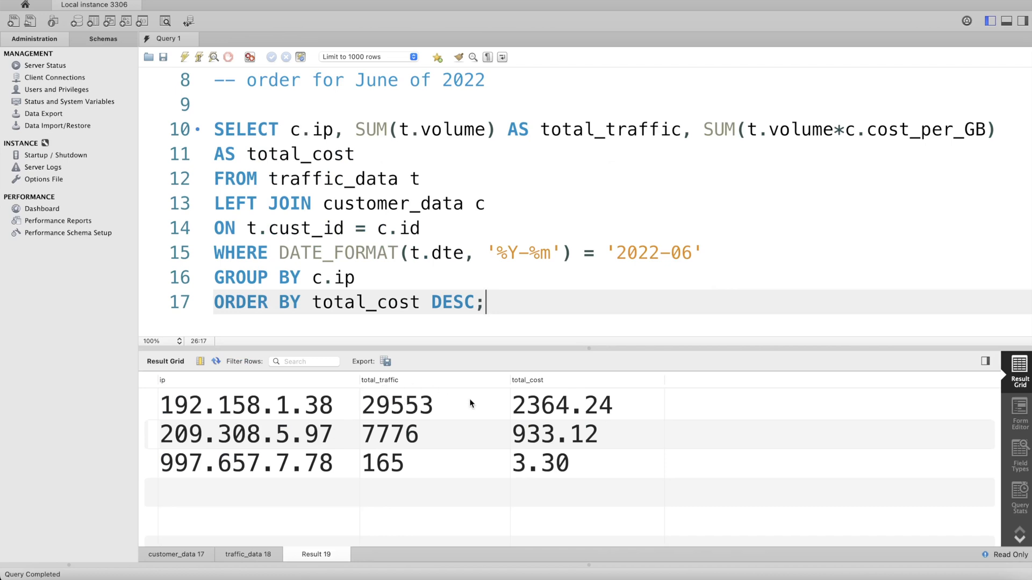
{"action": "mouse_move", "coordinate": [604, 442]}
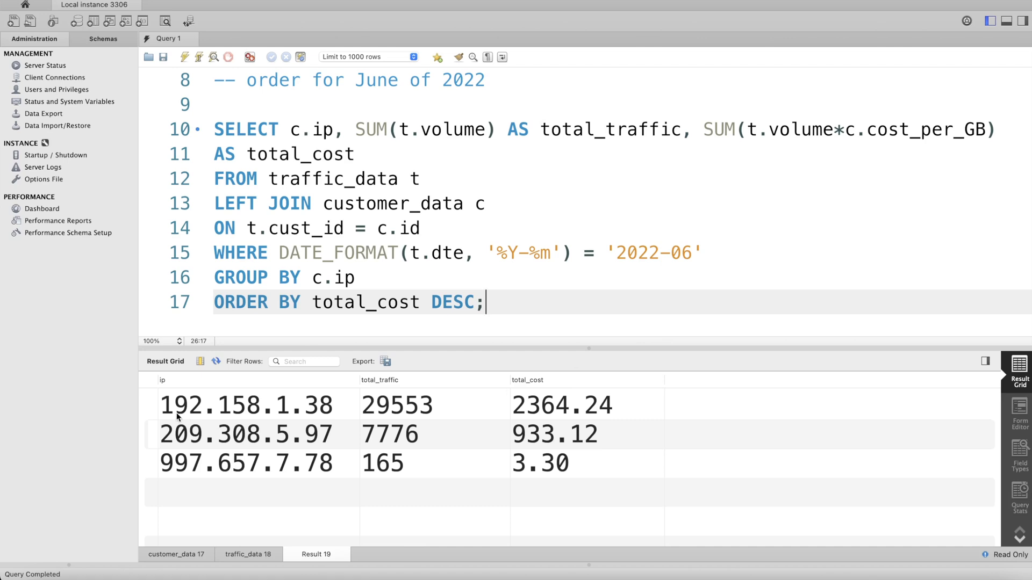
{"action": "mouse_move", "coordinate": [209, 521]}
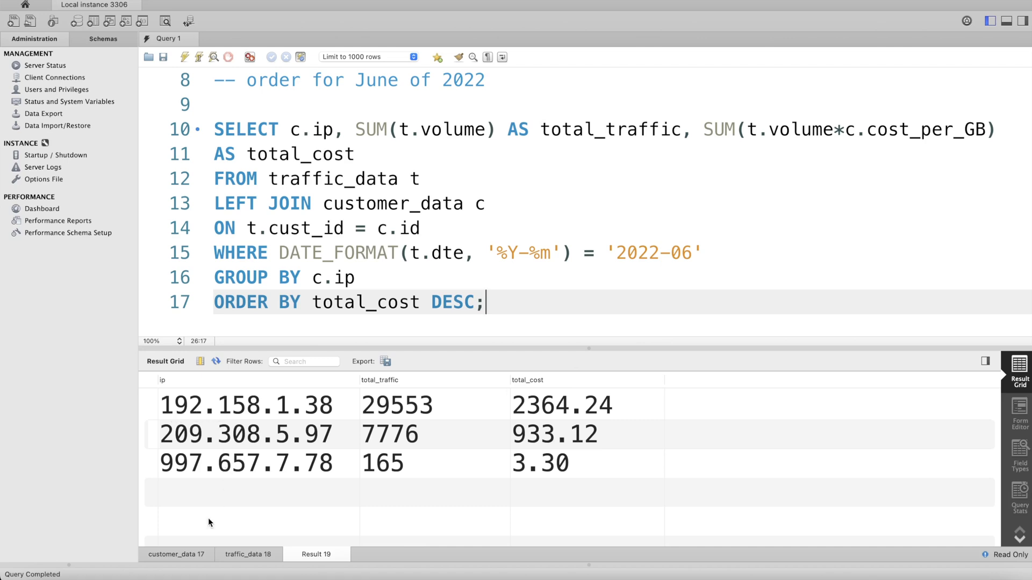
{"action": "left_click", "coordinate": [246, 554]}
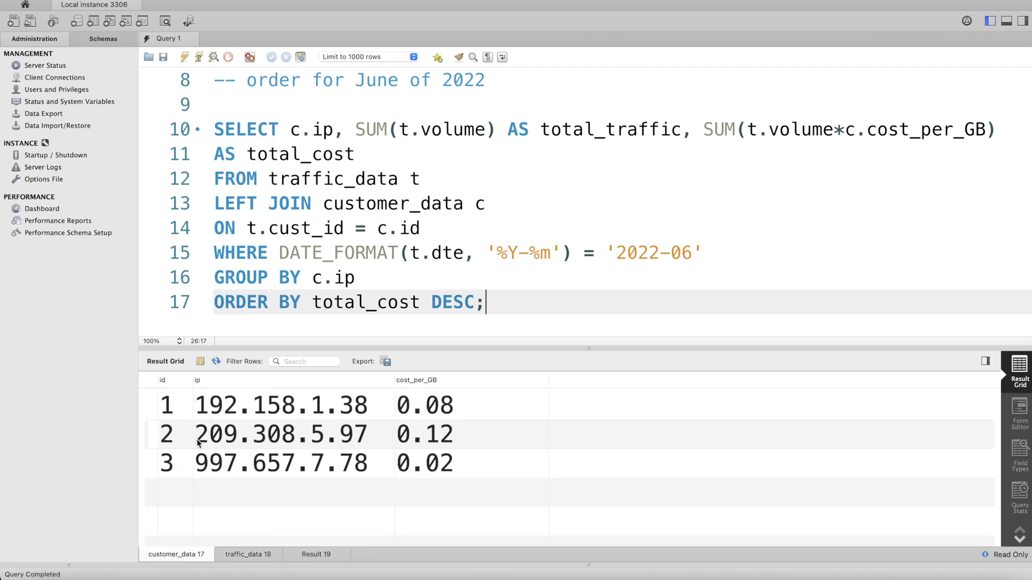
- Compare the per-IP totals (2364.24, 933.12, 3.30) against the traffic_data and customer_data rows, finishing on Result 19
{"action": "left_click", "coordinate": [248, 554]}
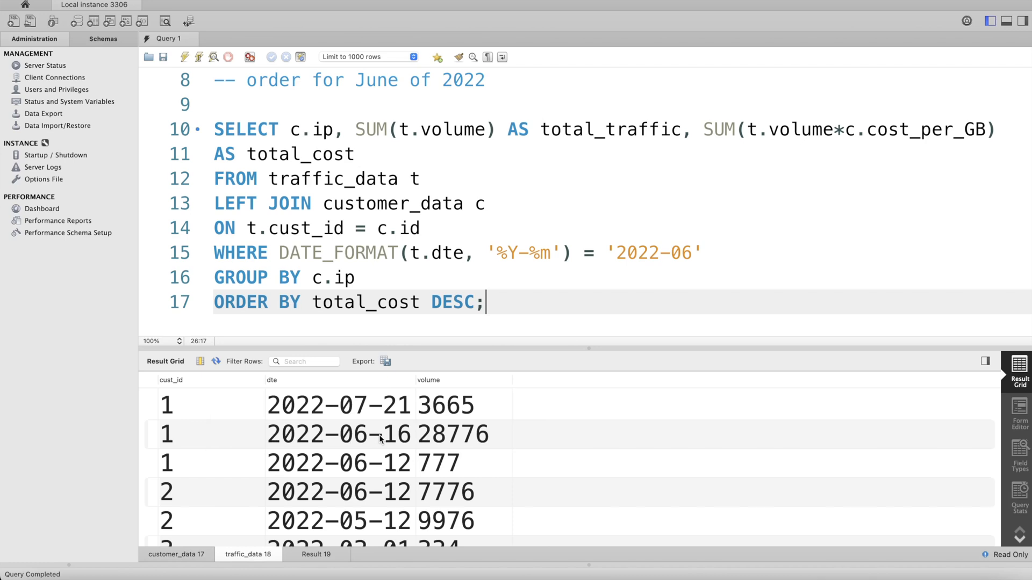
{"action": "mouse_move", "coordinate": [178, 435]}
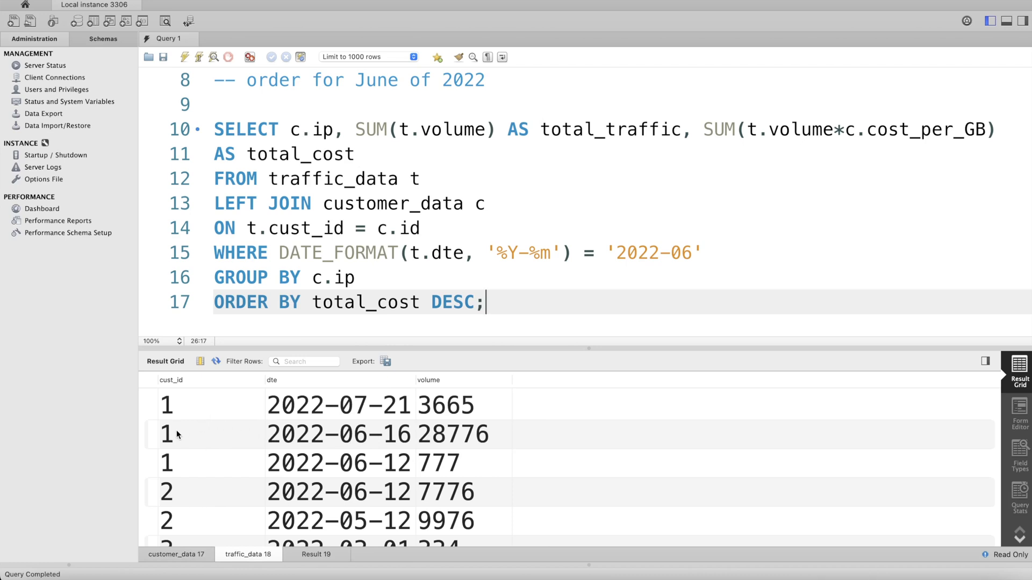
{"action": "mouse_move", "coordinate": [212, 433]}
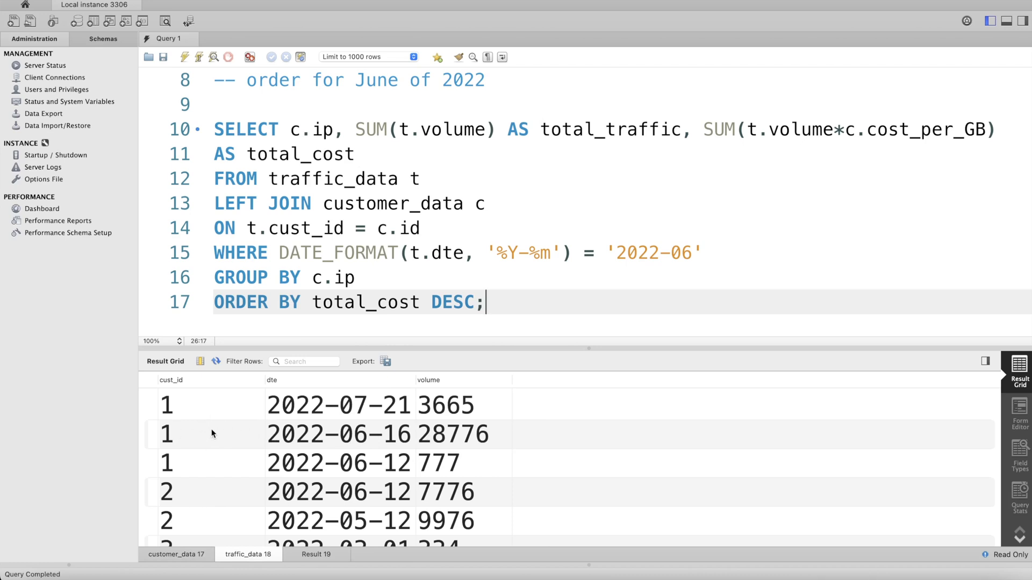
{"action": "mouse_move", "coordinate": [442, 451]}
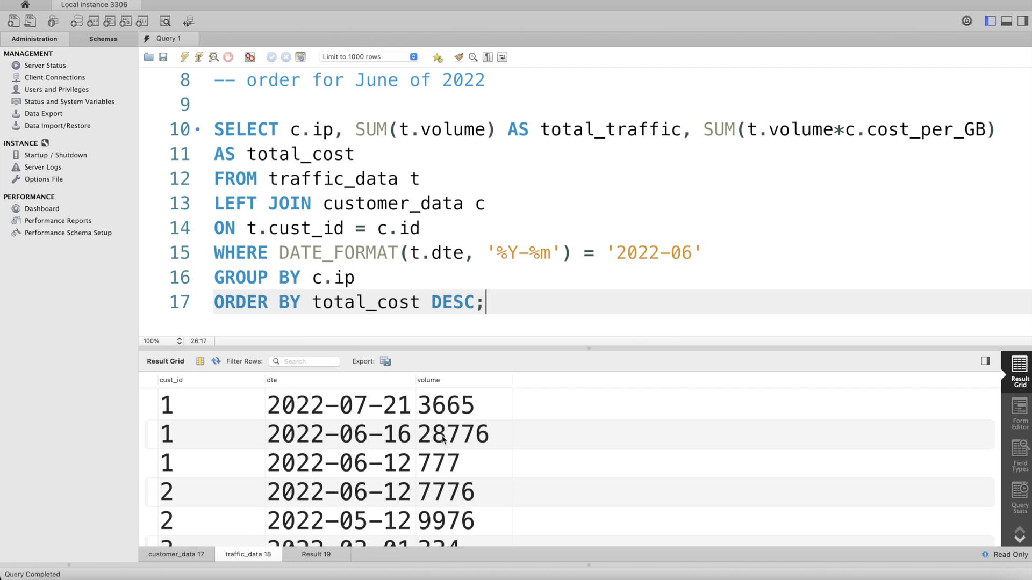
{"action": "left_click", "coordinate": [316, 554]}
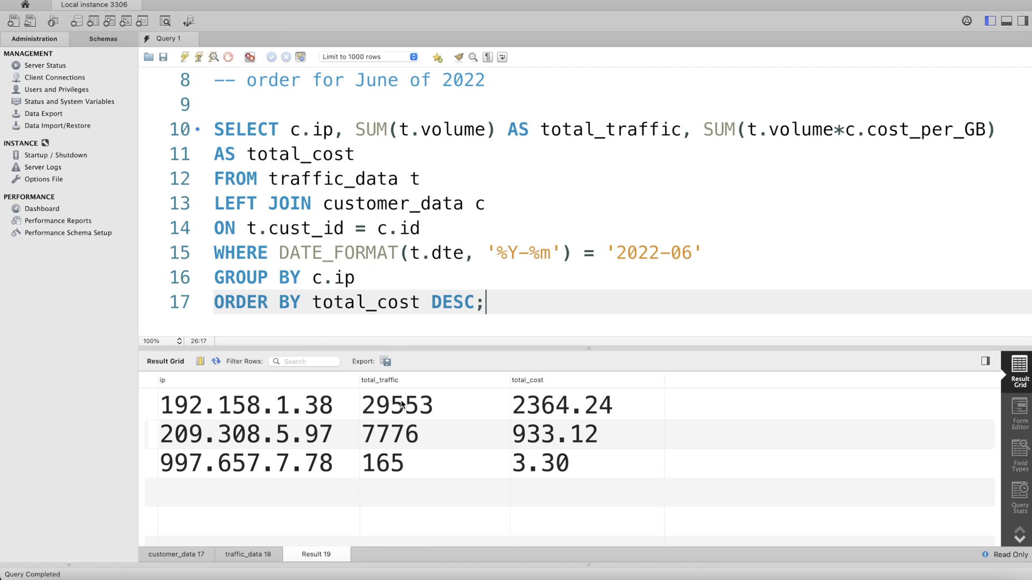
{"action": "mouse_move", "coordinate": [219, 543]}
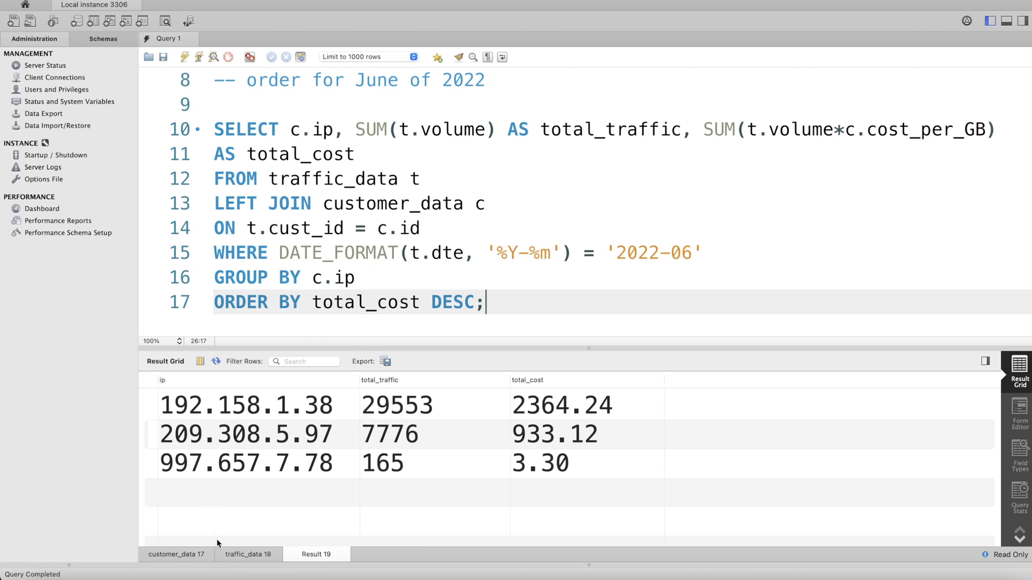
{"action": "left_click", "coordinate": [175, 554]}
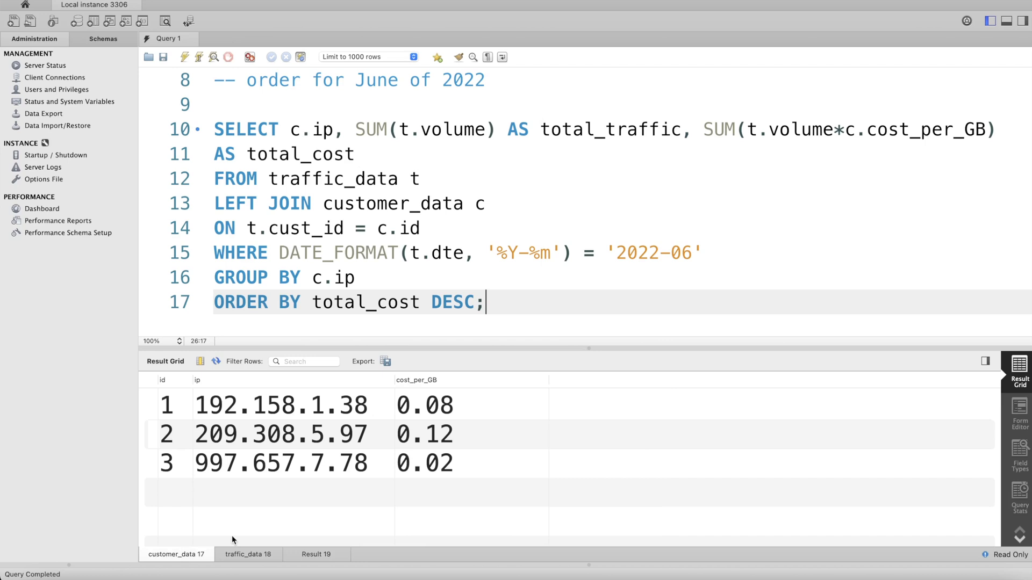
{"action": "left_click", "coordinate": [248, 554]}
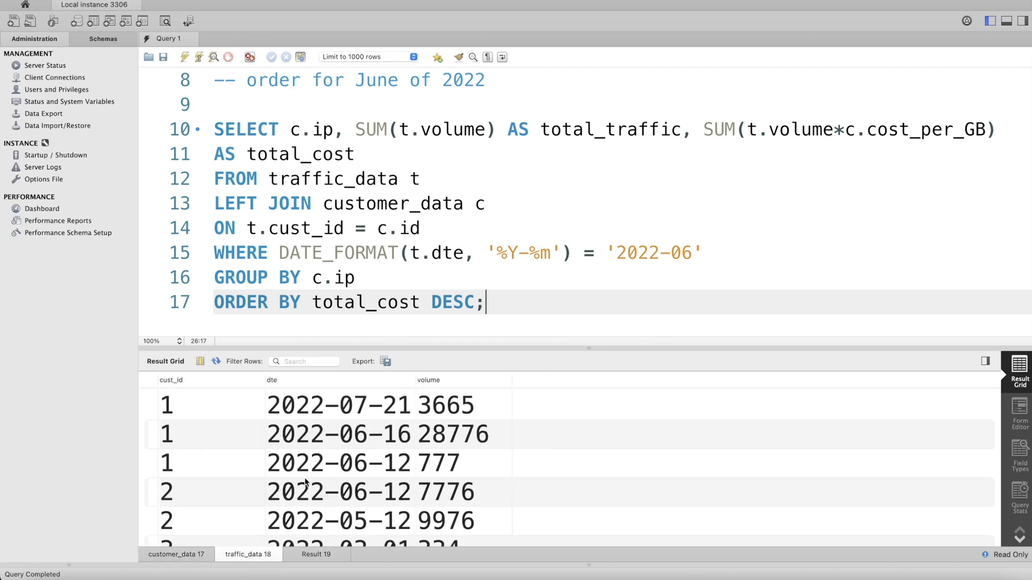
{"action": "scroll", "scroll_direction": "down", "scroll_amount": 3}
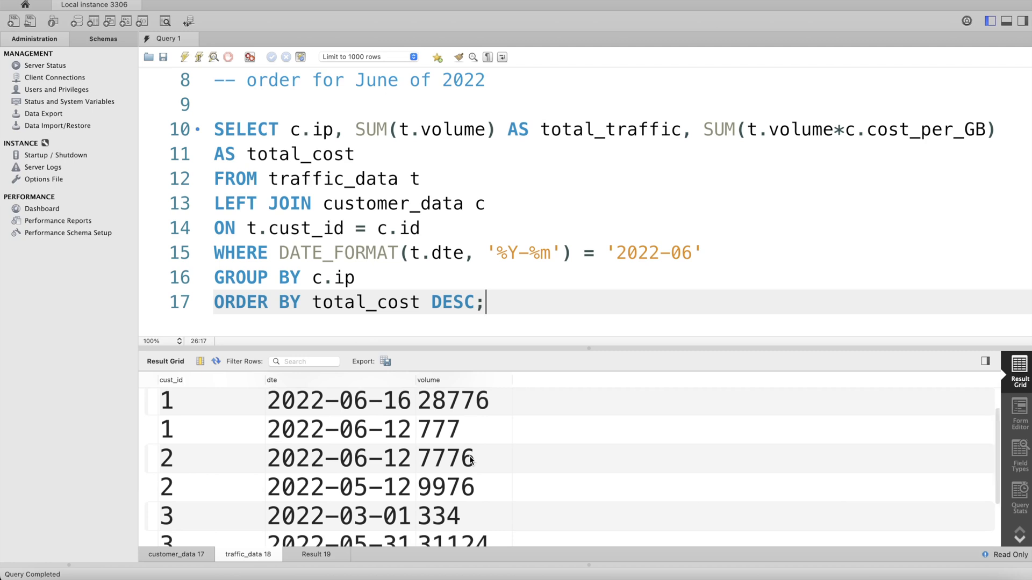
{"action": "left_click", "coordinate": [315, 554]}
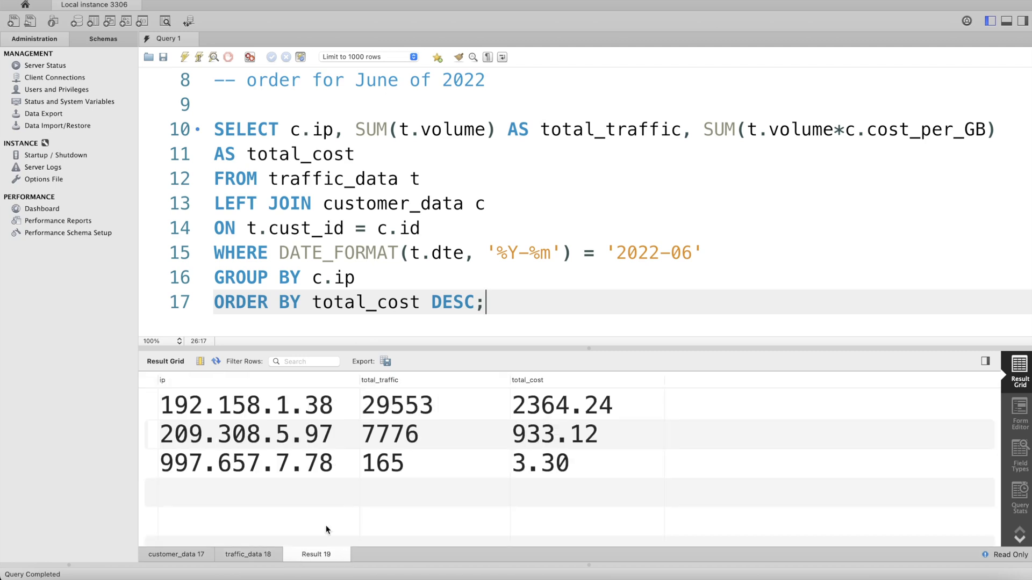